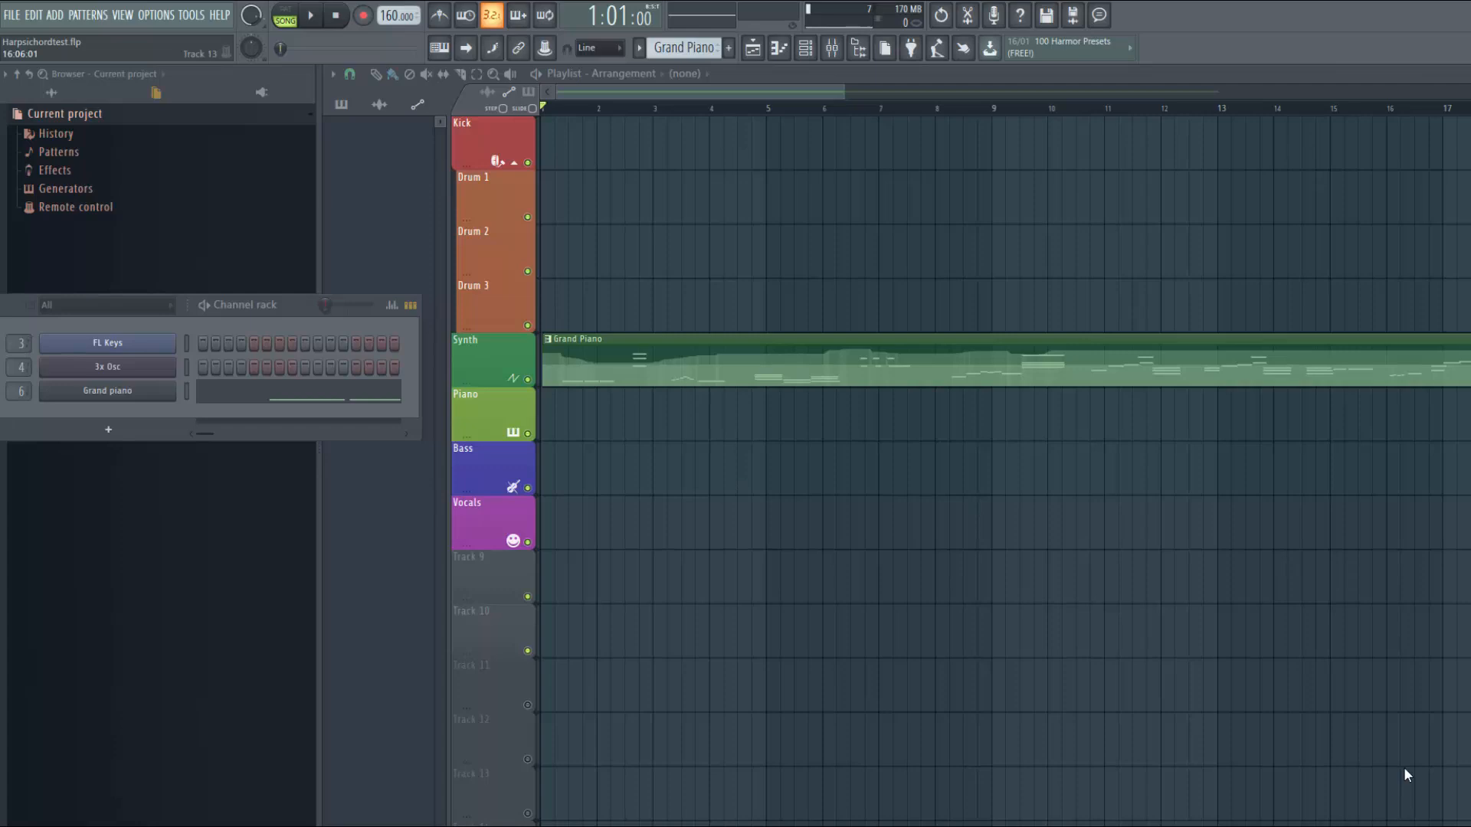
{"action": "mouse_move", "coordinate": [1384, 768]}
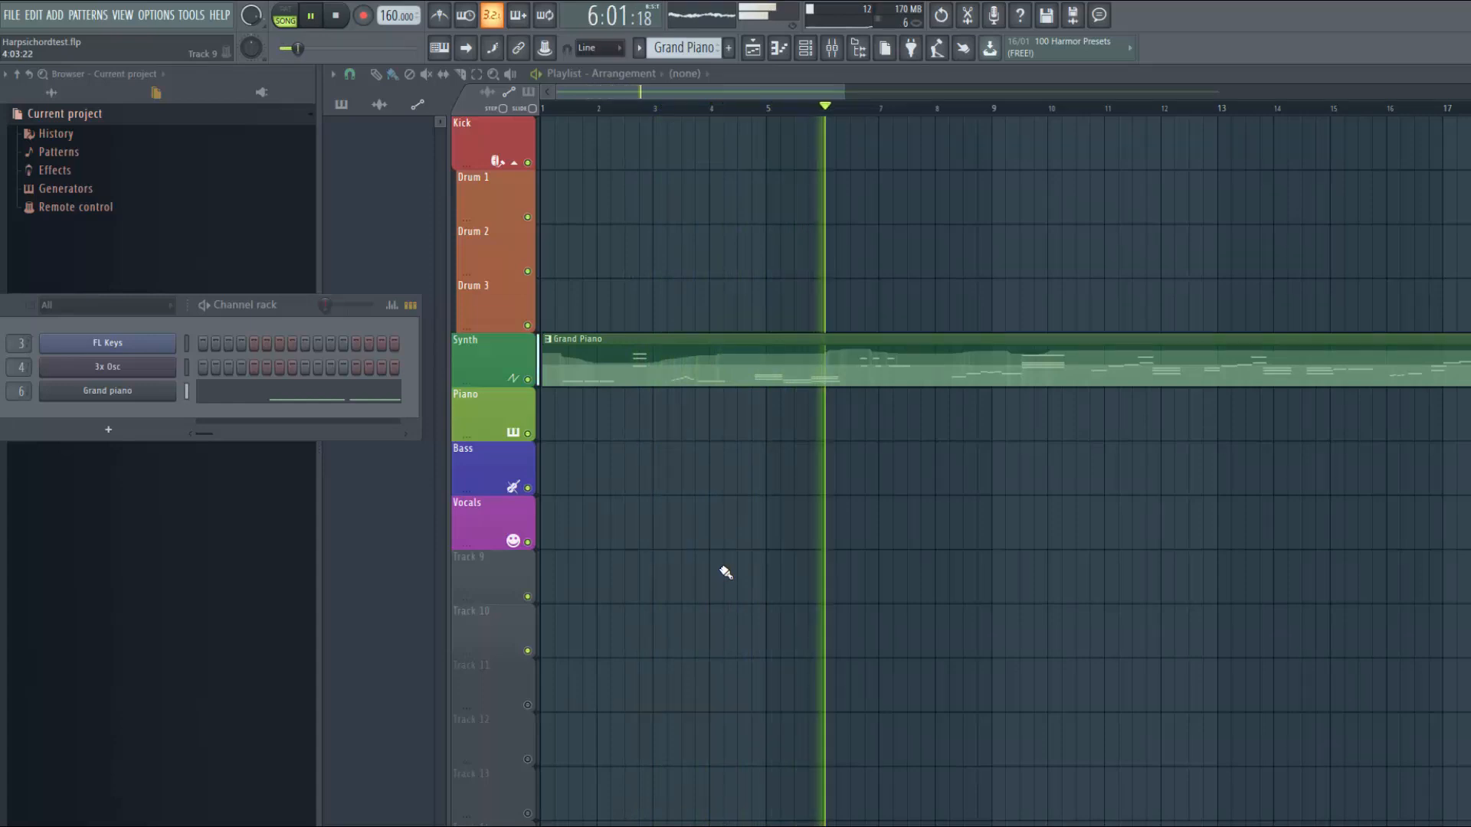
Stop playback, return to the song start, and open the Grand piano Sytrus window.
{"action": "left_click", "coordinate": [335, 16]}
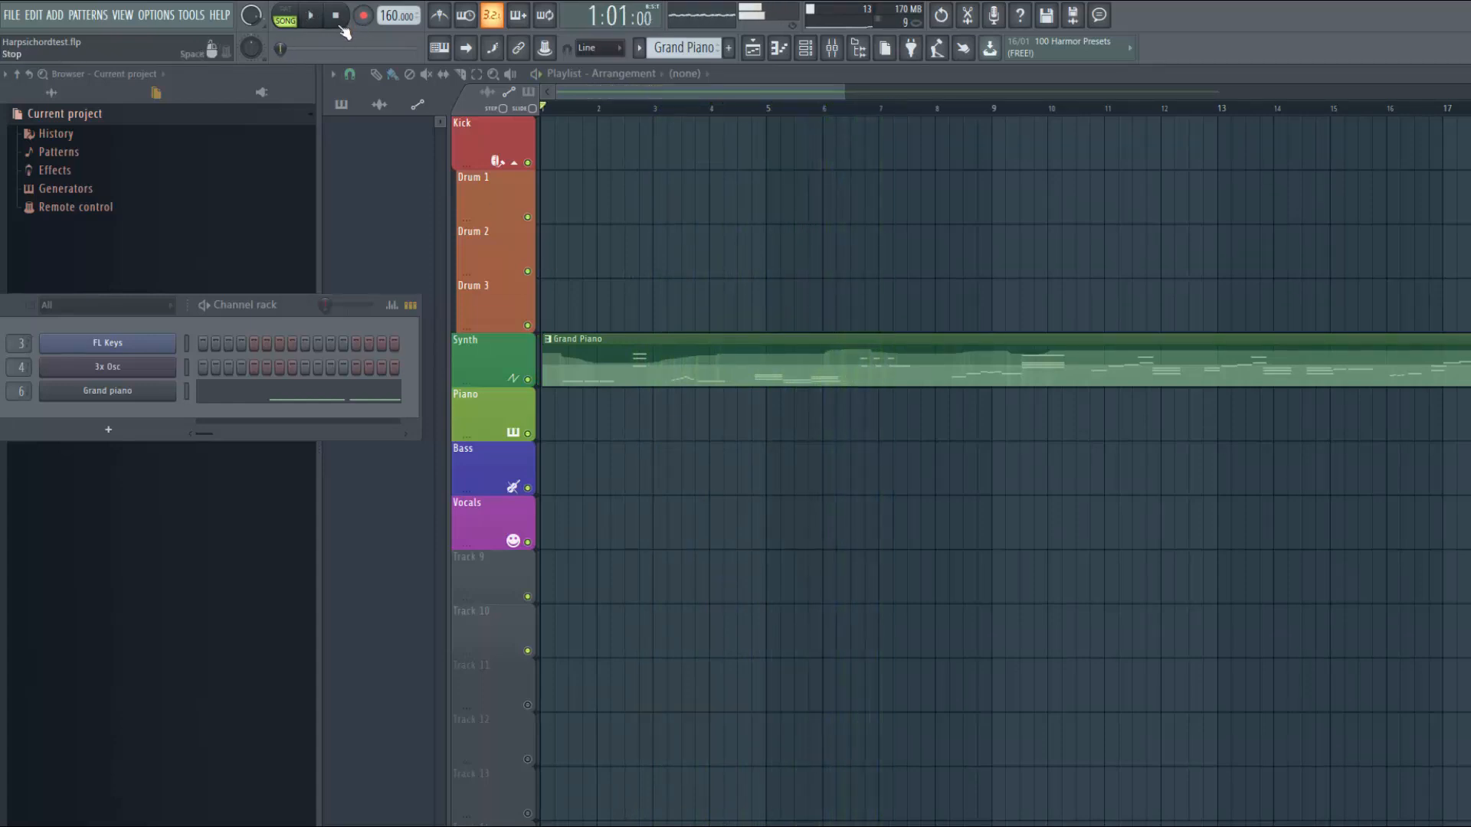
{"action": "left_click", "coordinate": [107, 391]}
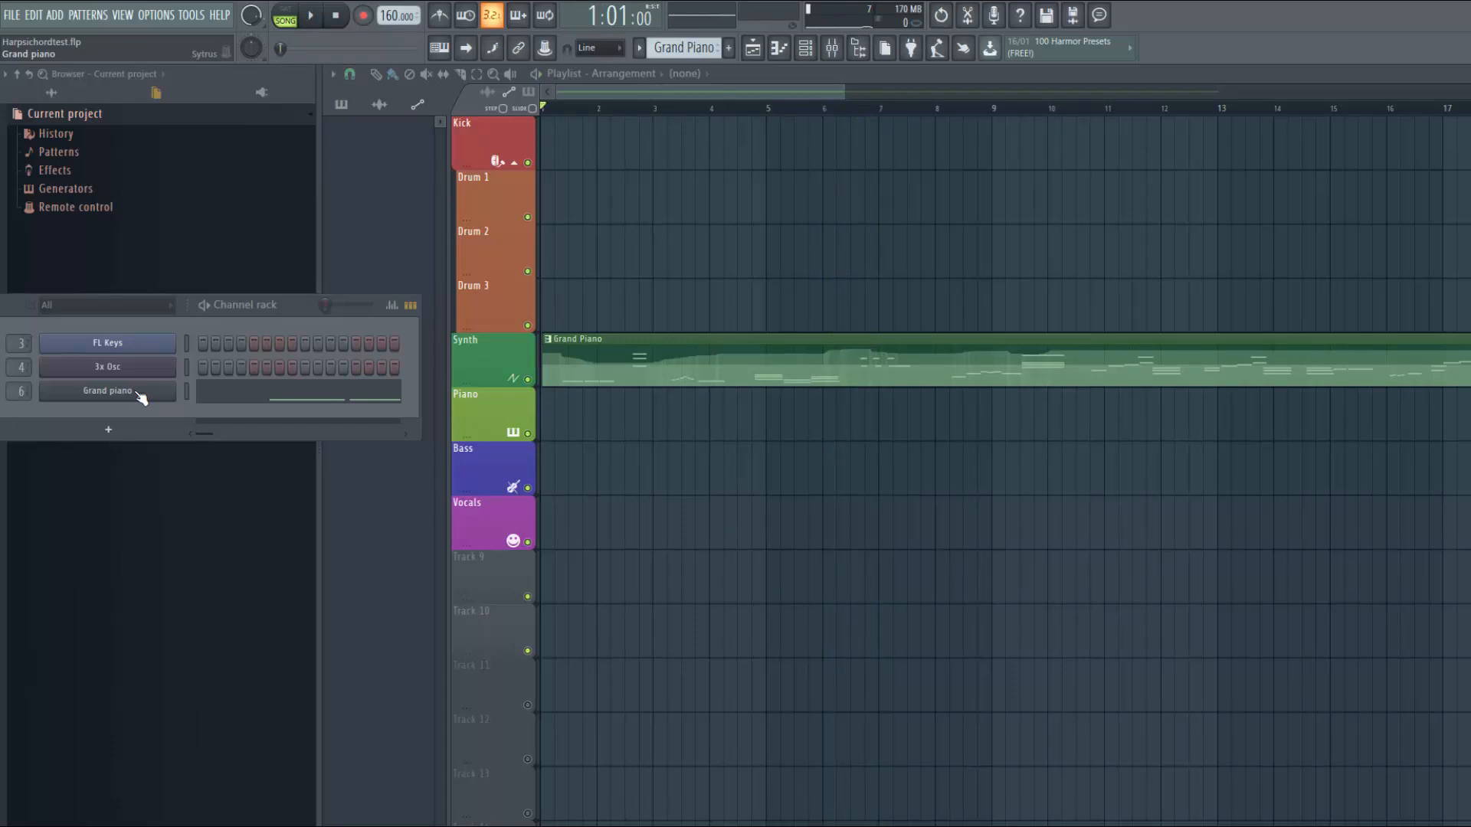
{"action": "left_click", "coordinate": [108, 391]}
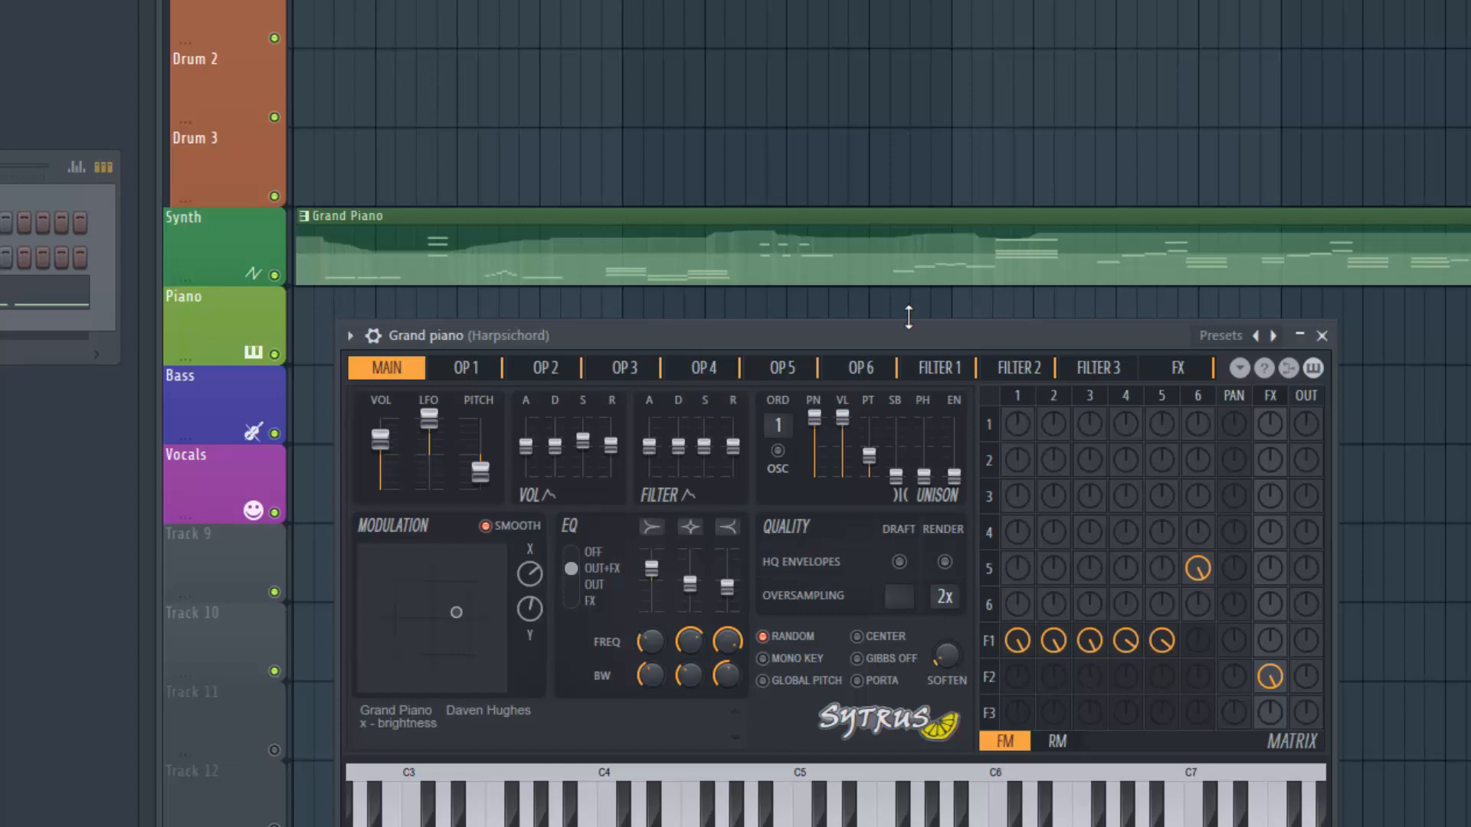
{"action": "mouse_move", "coordinate": [902, 333]}
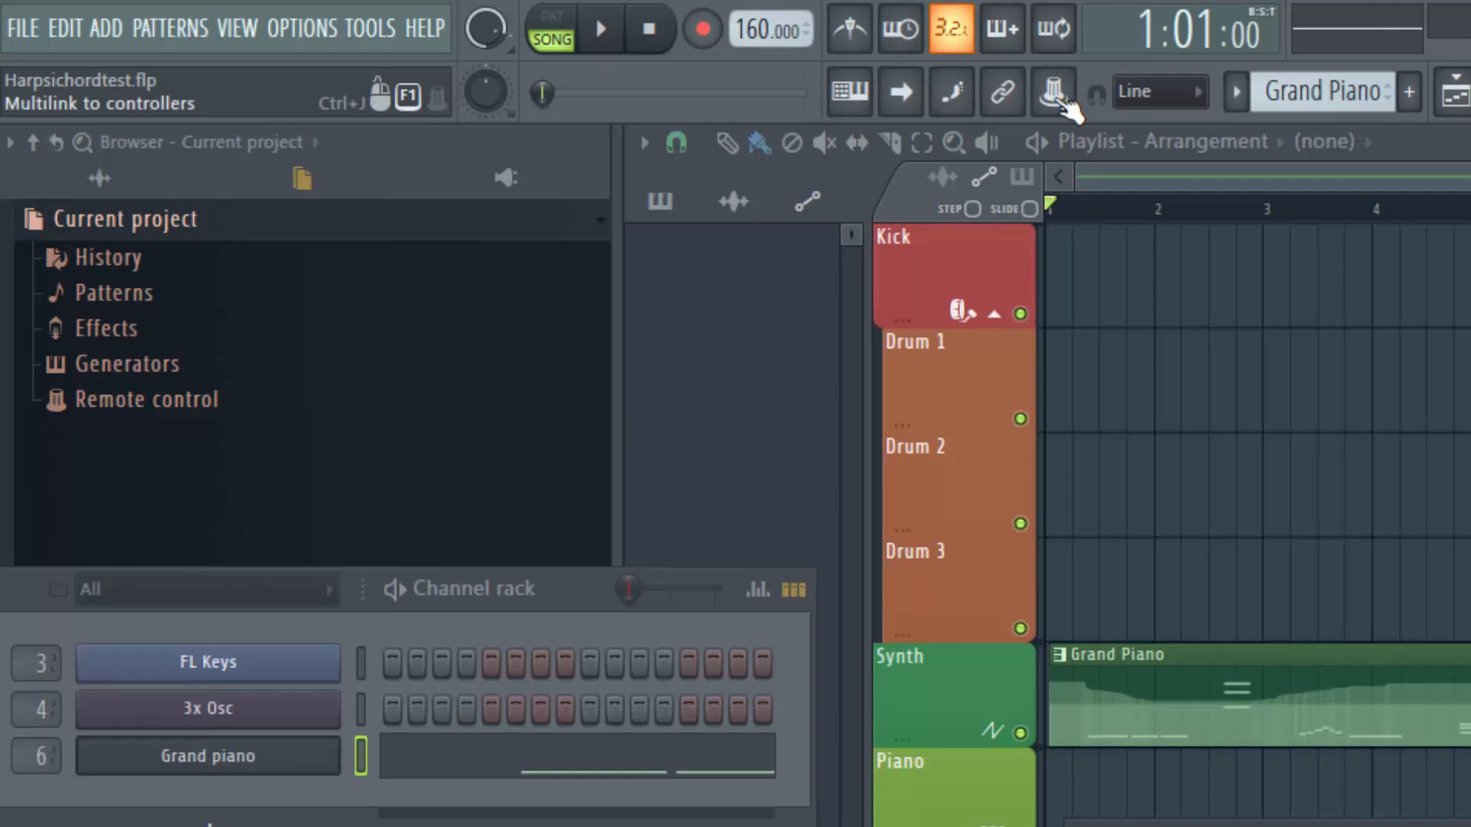
Turn on Multilink to controllers so the next touched parameter gets linked.
{"action": "left_click", "coordinate": [1049, 91]}
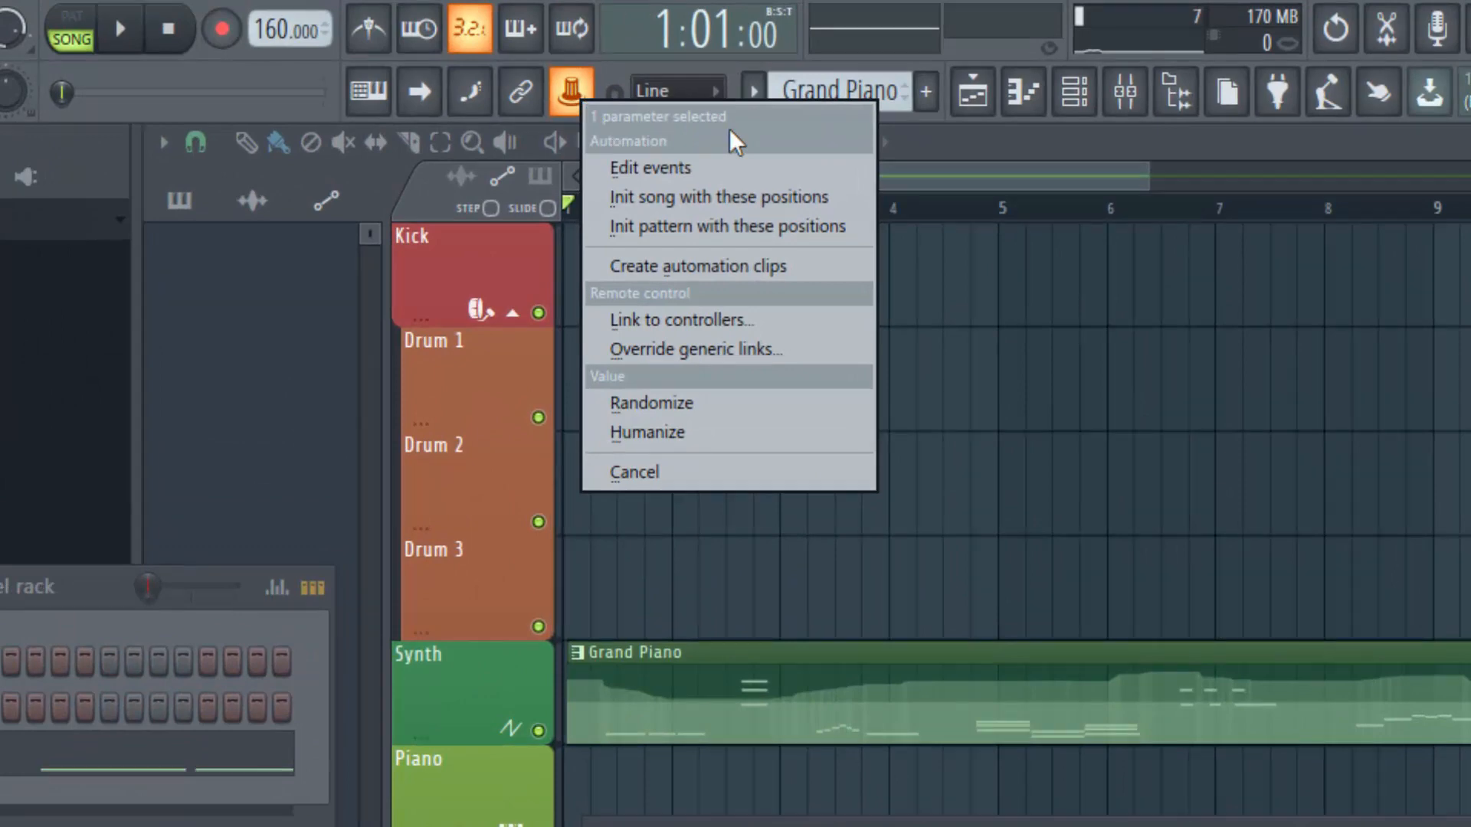
{"action": "mouse_move", "coordinate": [728, 206]}
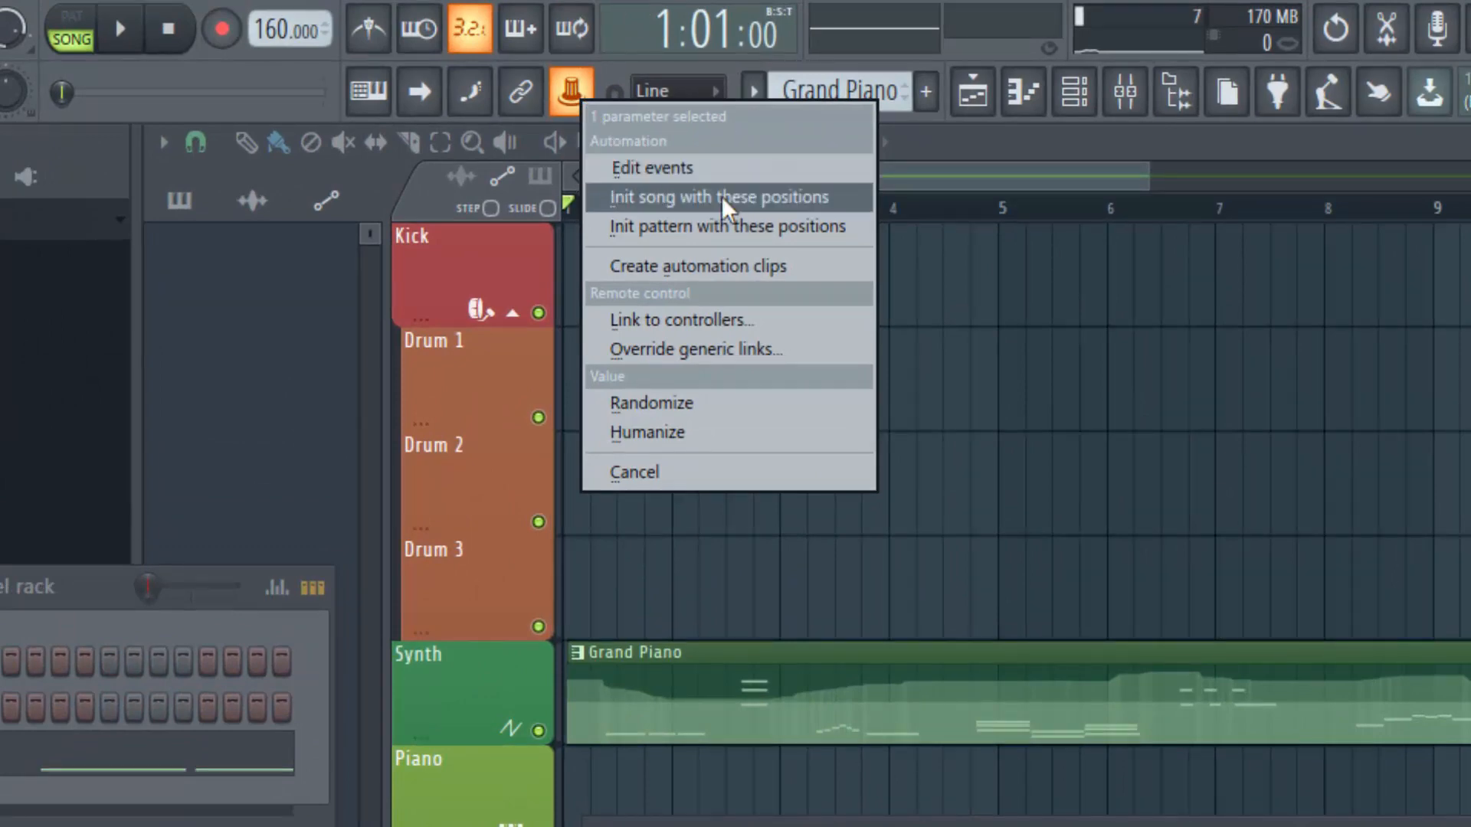
{"action": "mouse_move", "coordinate": [713, 278]}
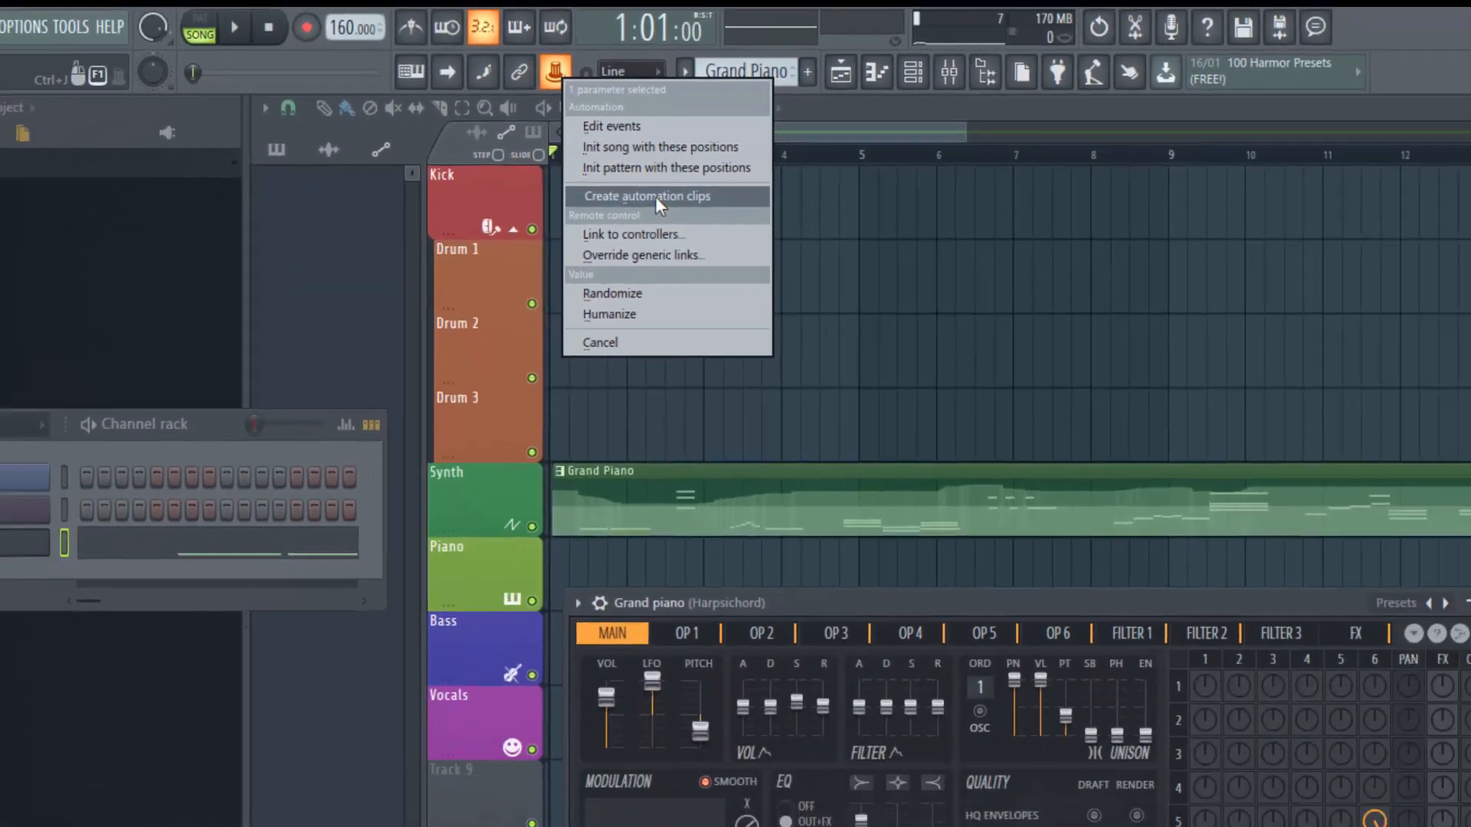
Create the Master level automation clip, then insert an empty track above Piano.
{"action": "left_click", "coordinate": [647, 196]}
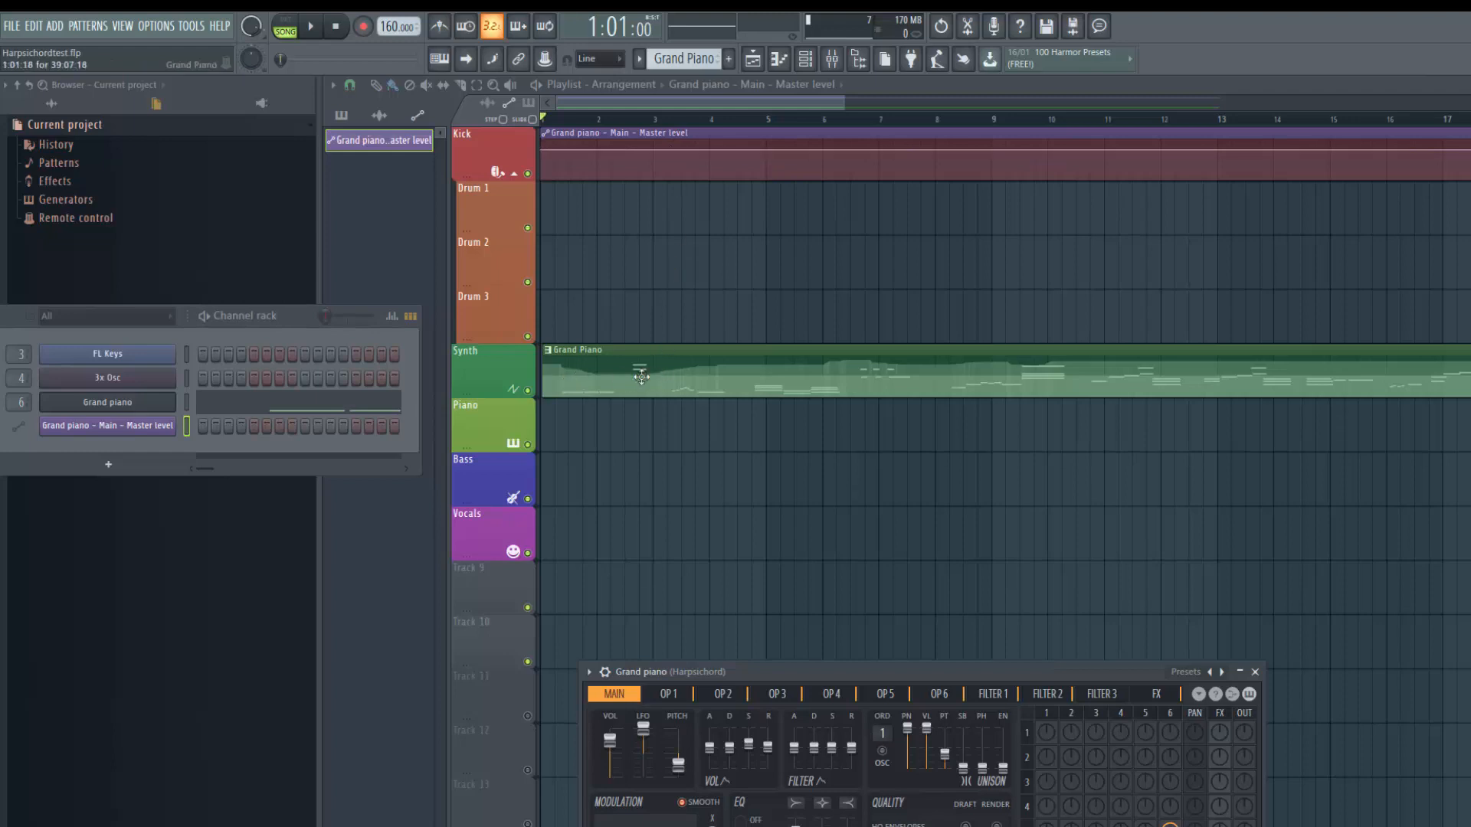
{"action": "mouse_move", "coordinate": [618, 375]}
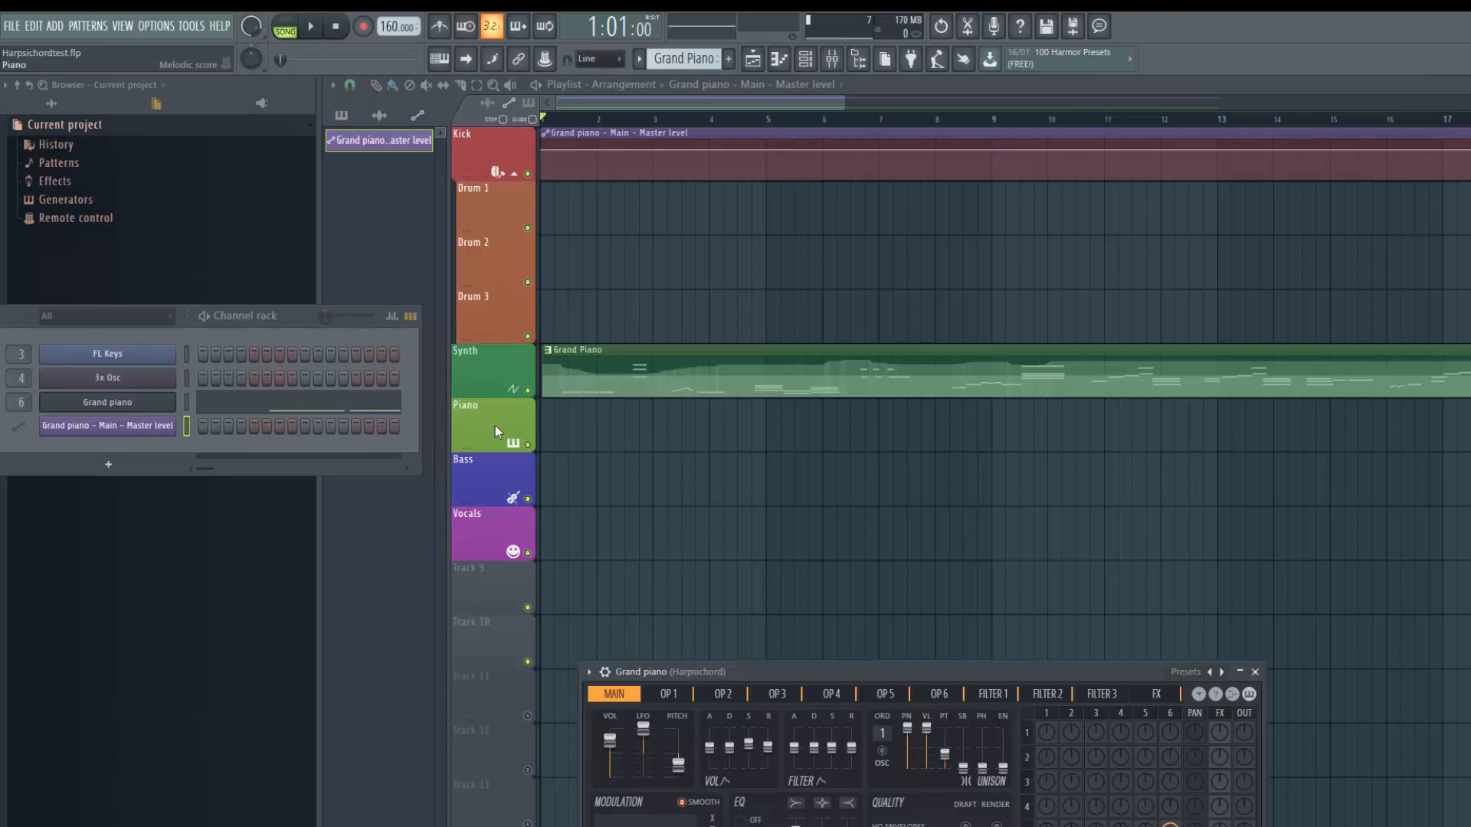
{"action": "right_click", "coordinate": [495, 429]}
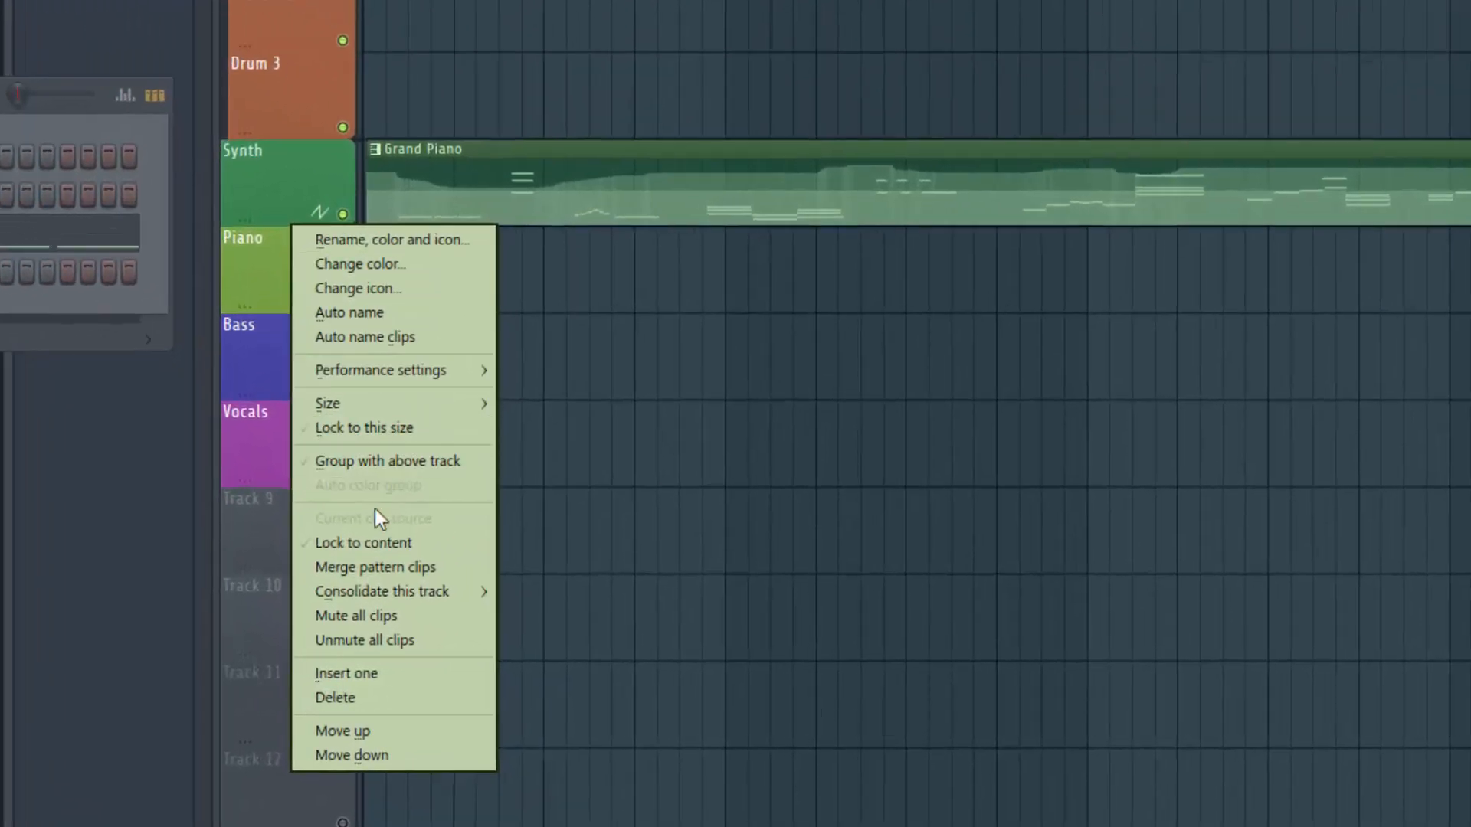
{"action": "mouse_move", "coordinate": [373, 686]}
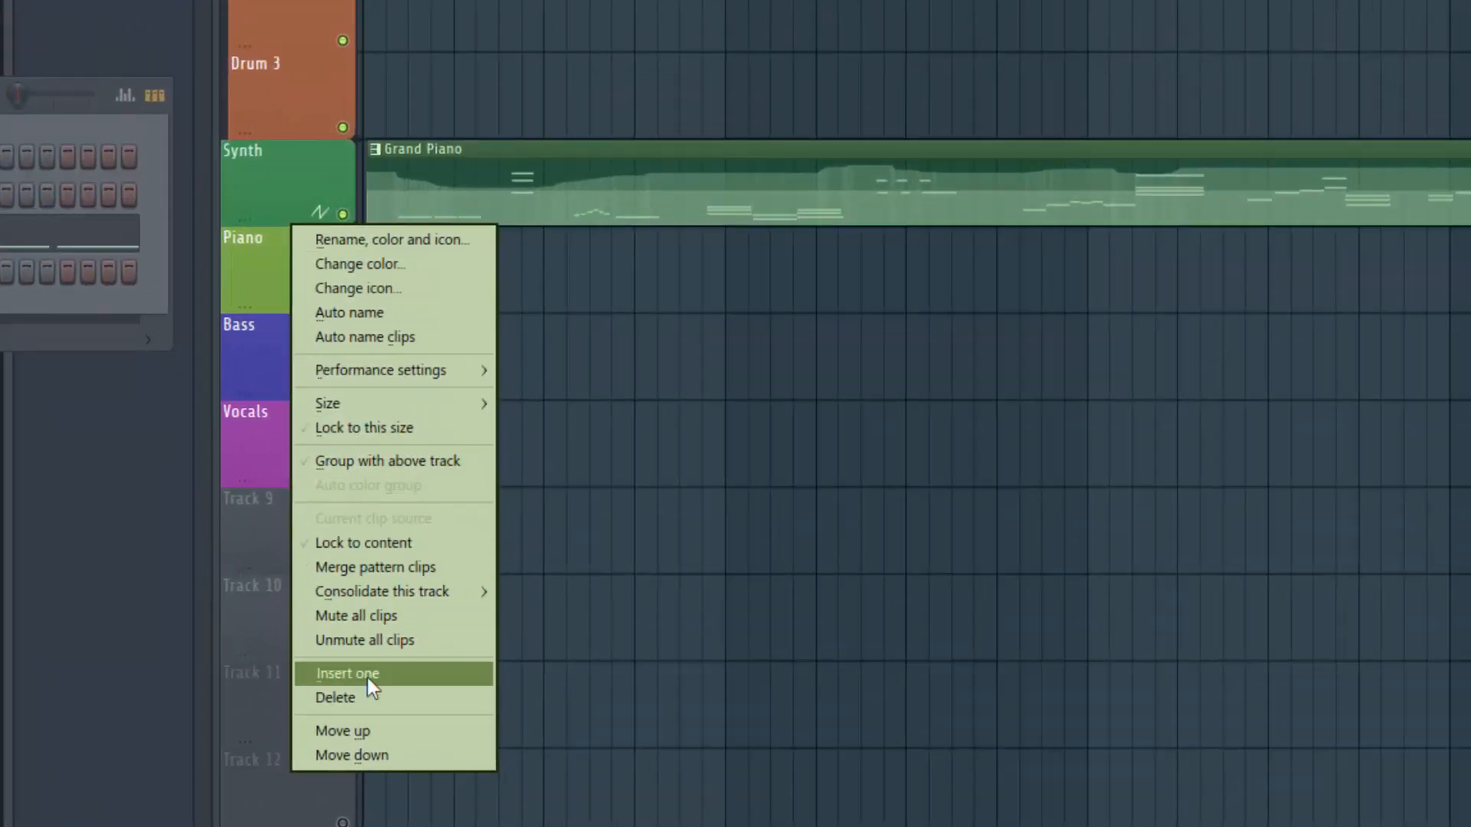
{"action": "left_click", "coordinate": [347, 673]}
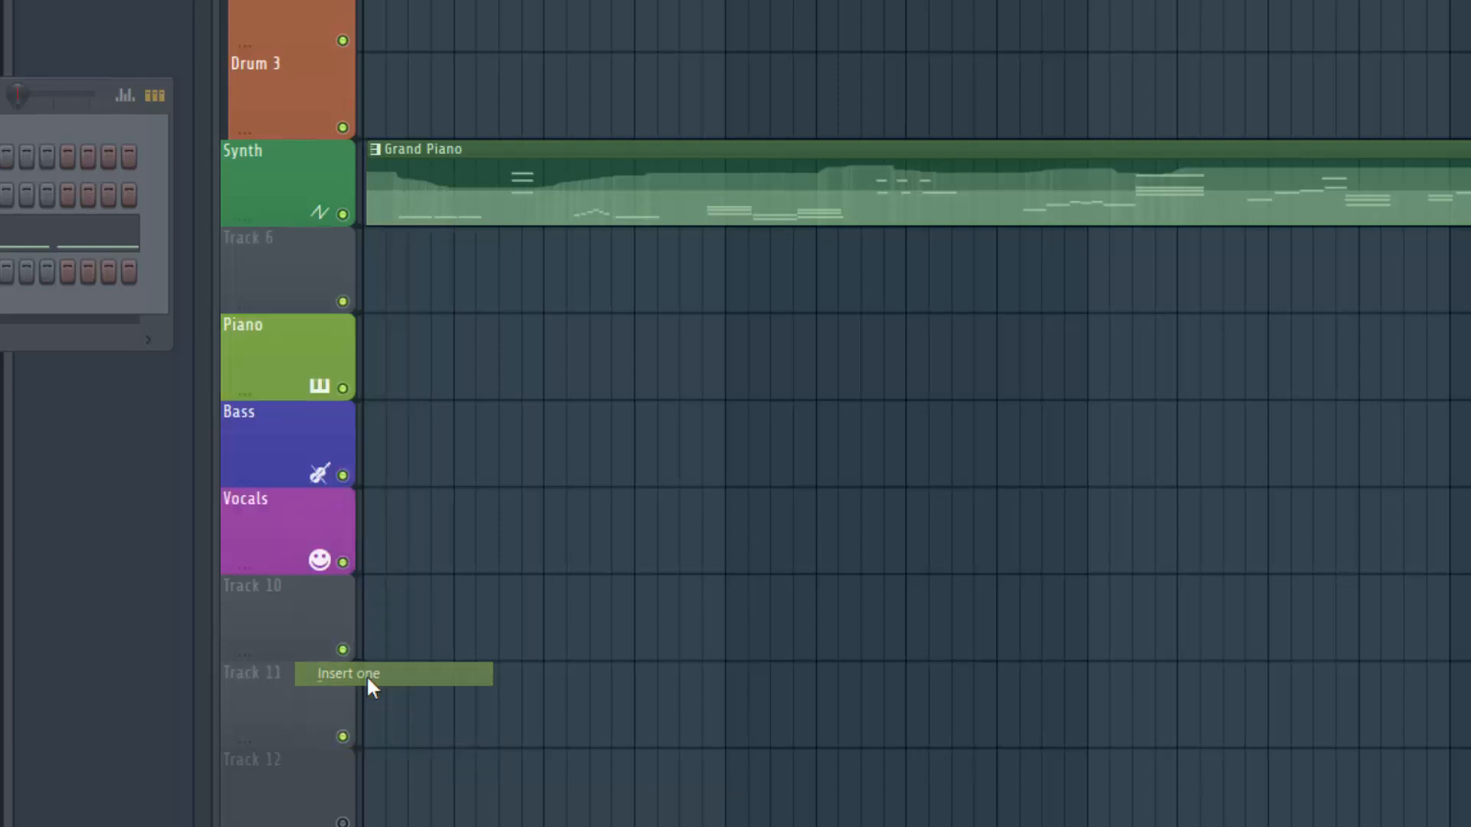
{"action": "mouse_move", "coordinate": [290, 296]}
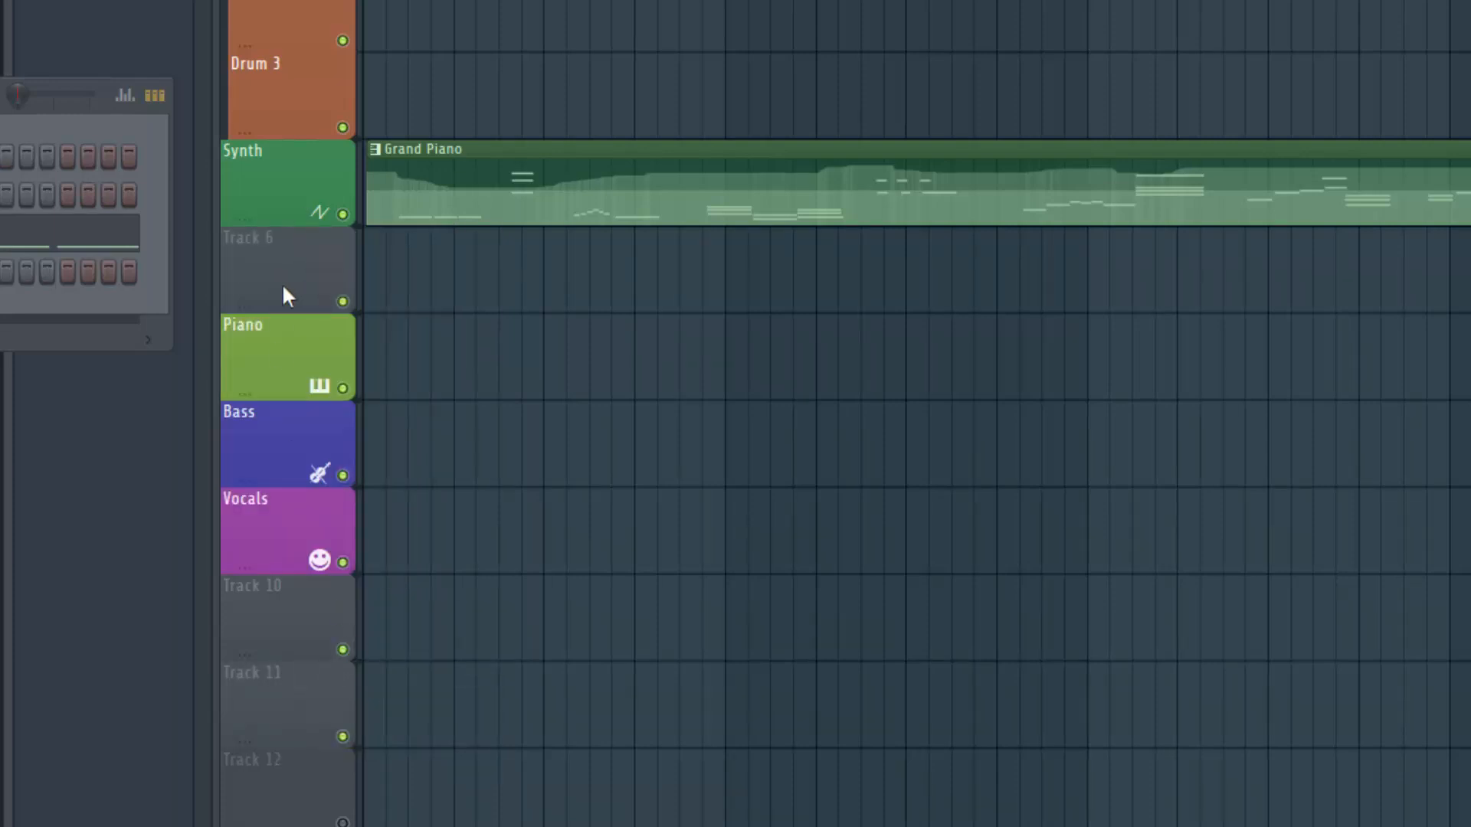
{"action": "mouse_move", "coordinate": [307, 280]}
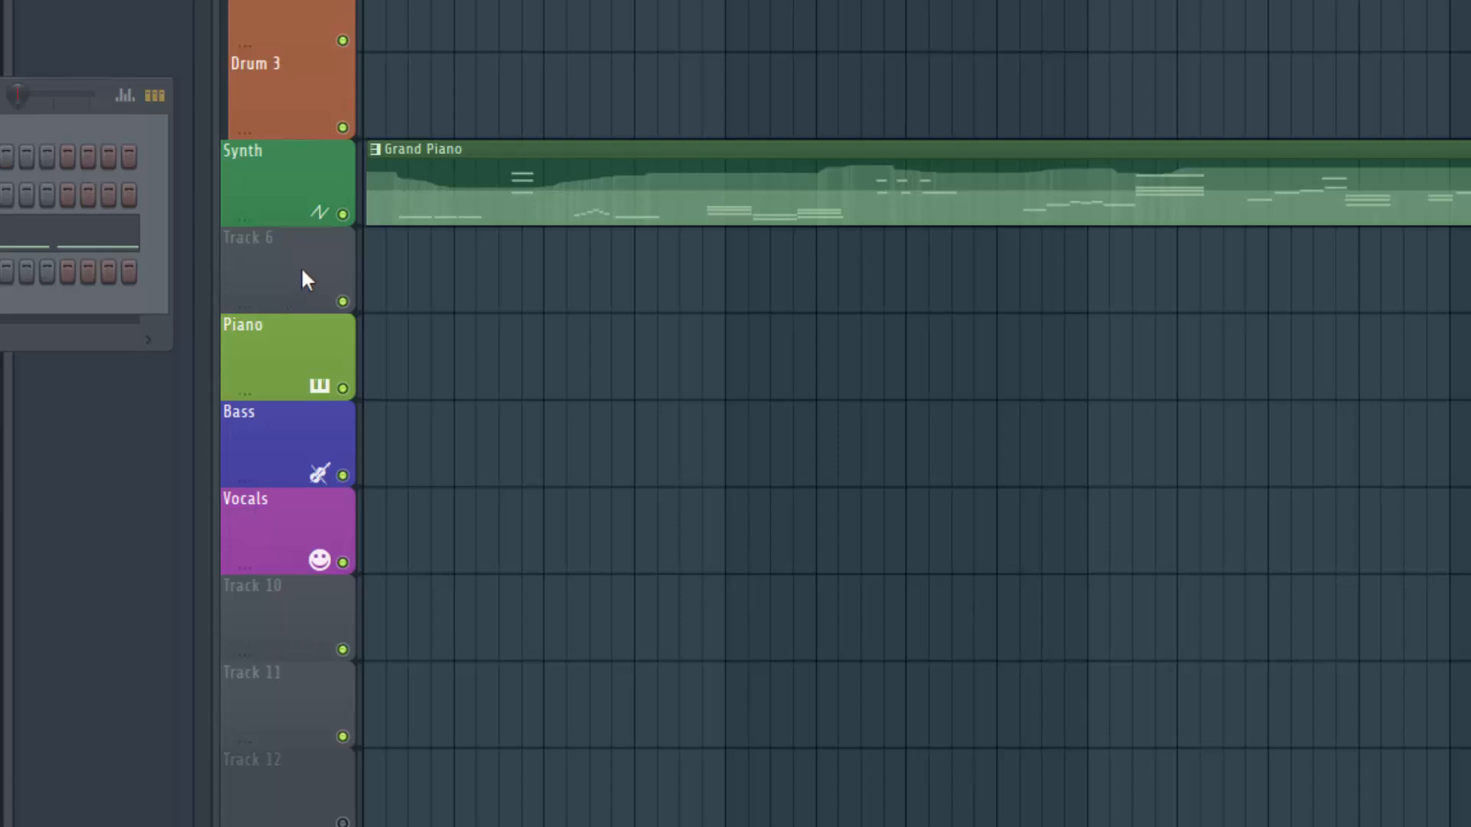
{"action": "mouse_move", "coordinate": [308, 266]}
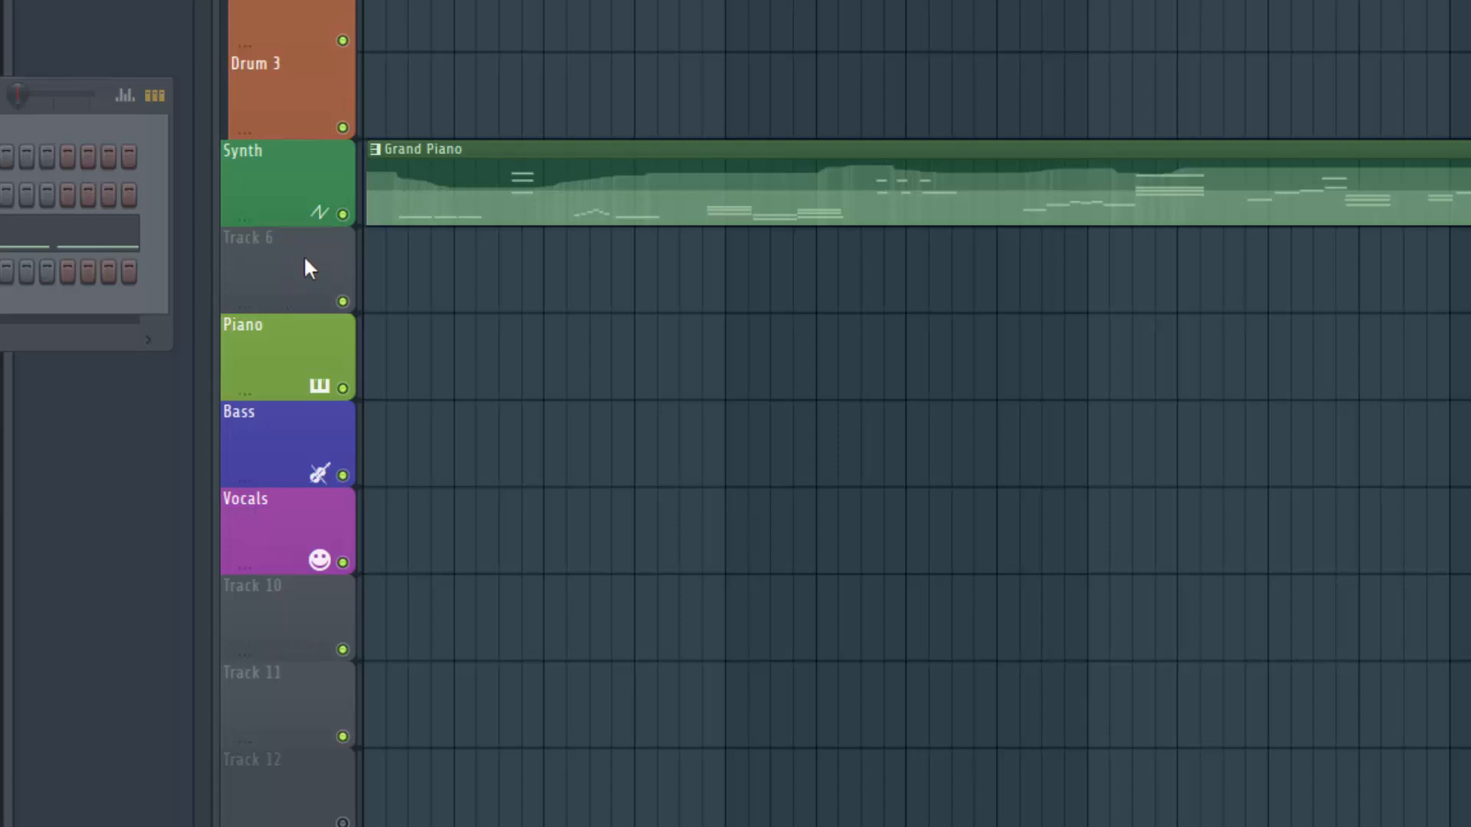
Toggle Group with above track for the new Track 6.
{"action": "right_click", "coordinate": [307, 268]}
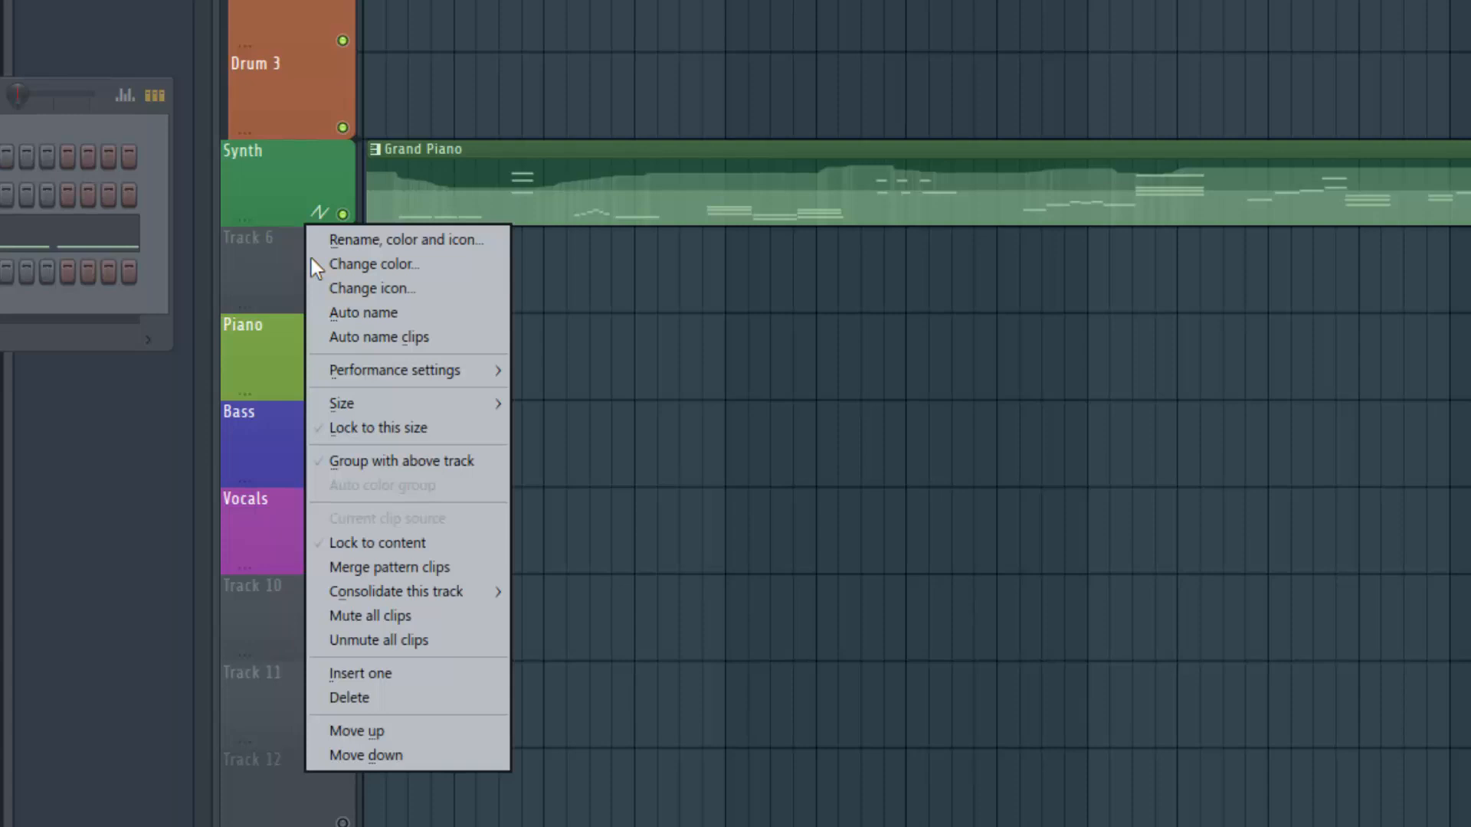
{"action": "mouse_move", "coordinate": [401, 469]}
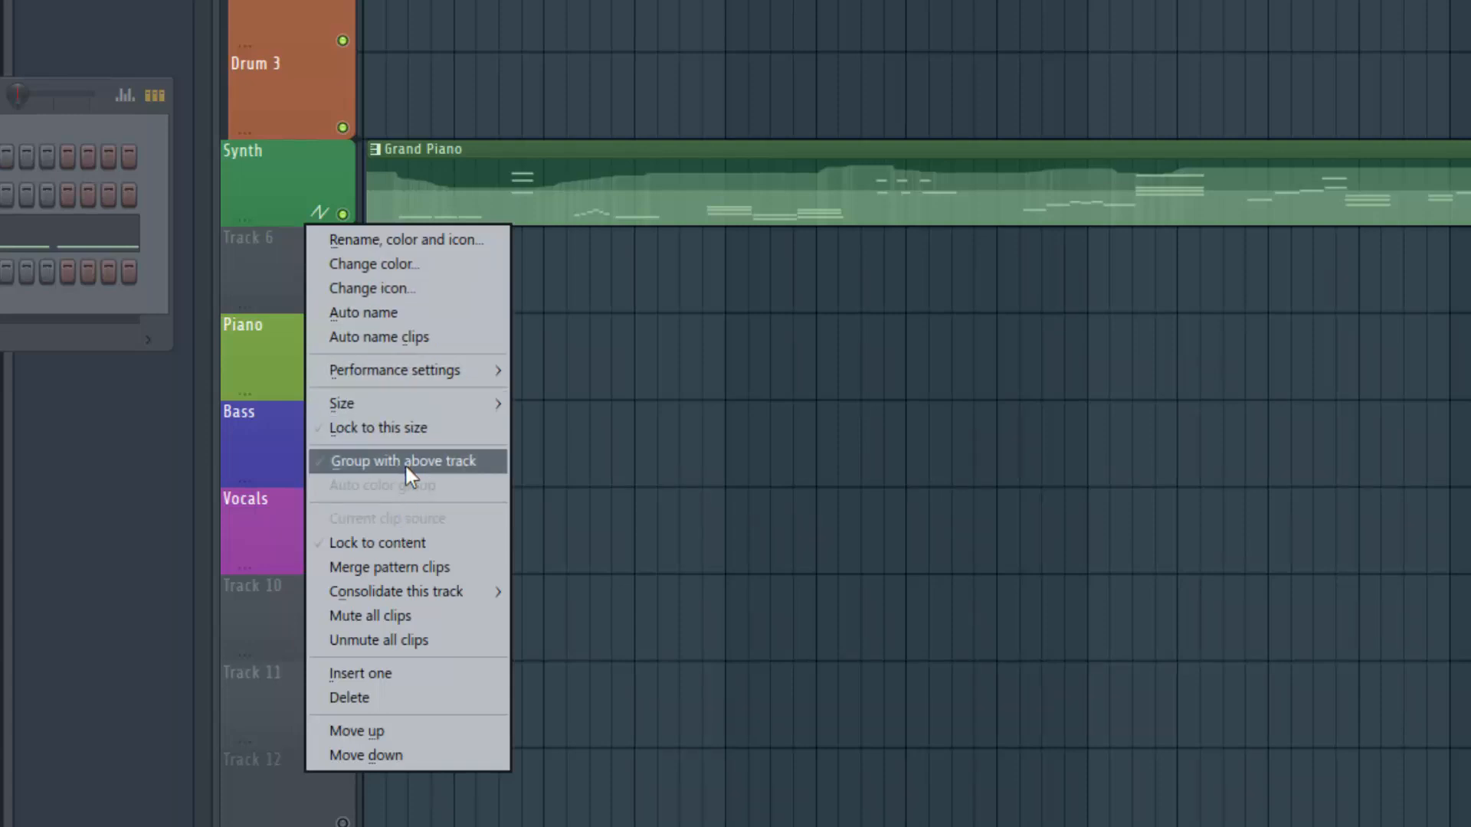
{"action": "left_click", "coordinate": [405, 461]}
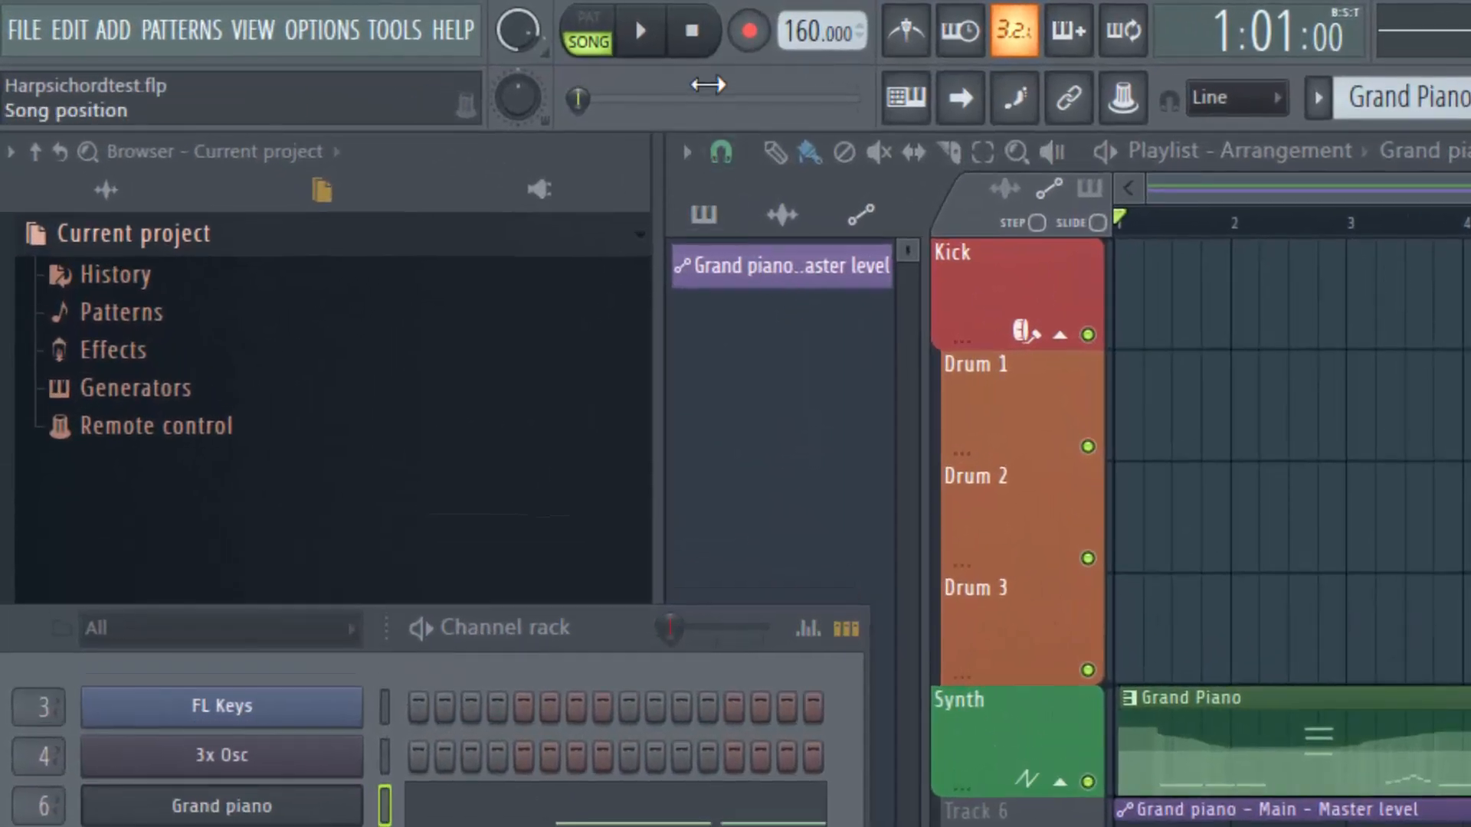
{"action": "mouse_move", "coordinate": [748, 34]}
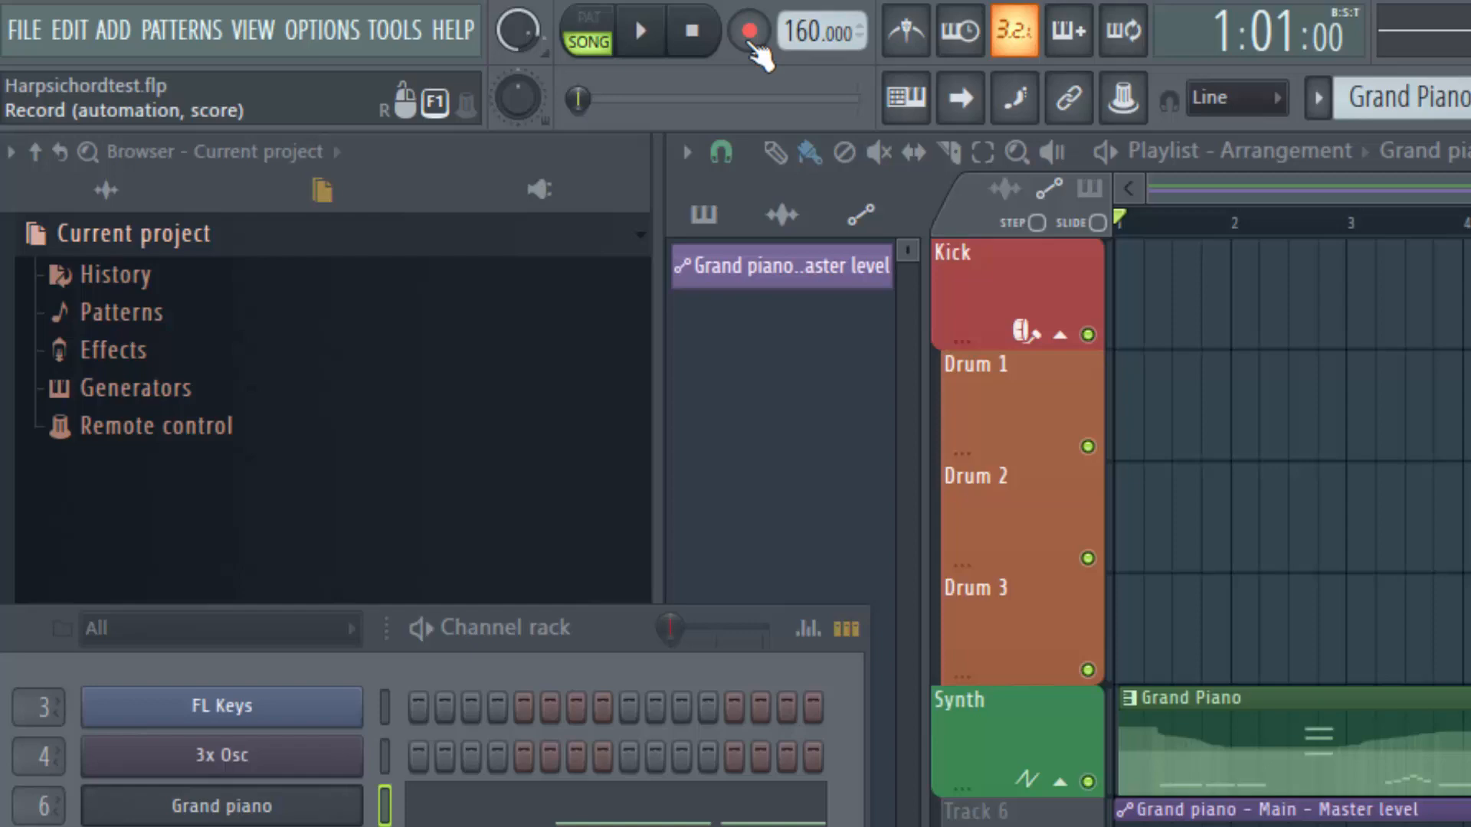
Arm recording of automation and score in the transport panel.
{"action": "left_click", "coordinate": [749, 30]}
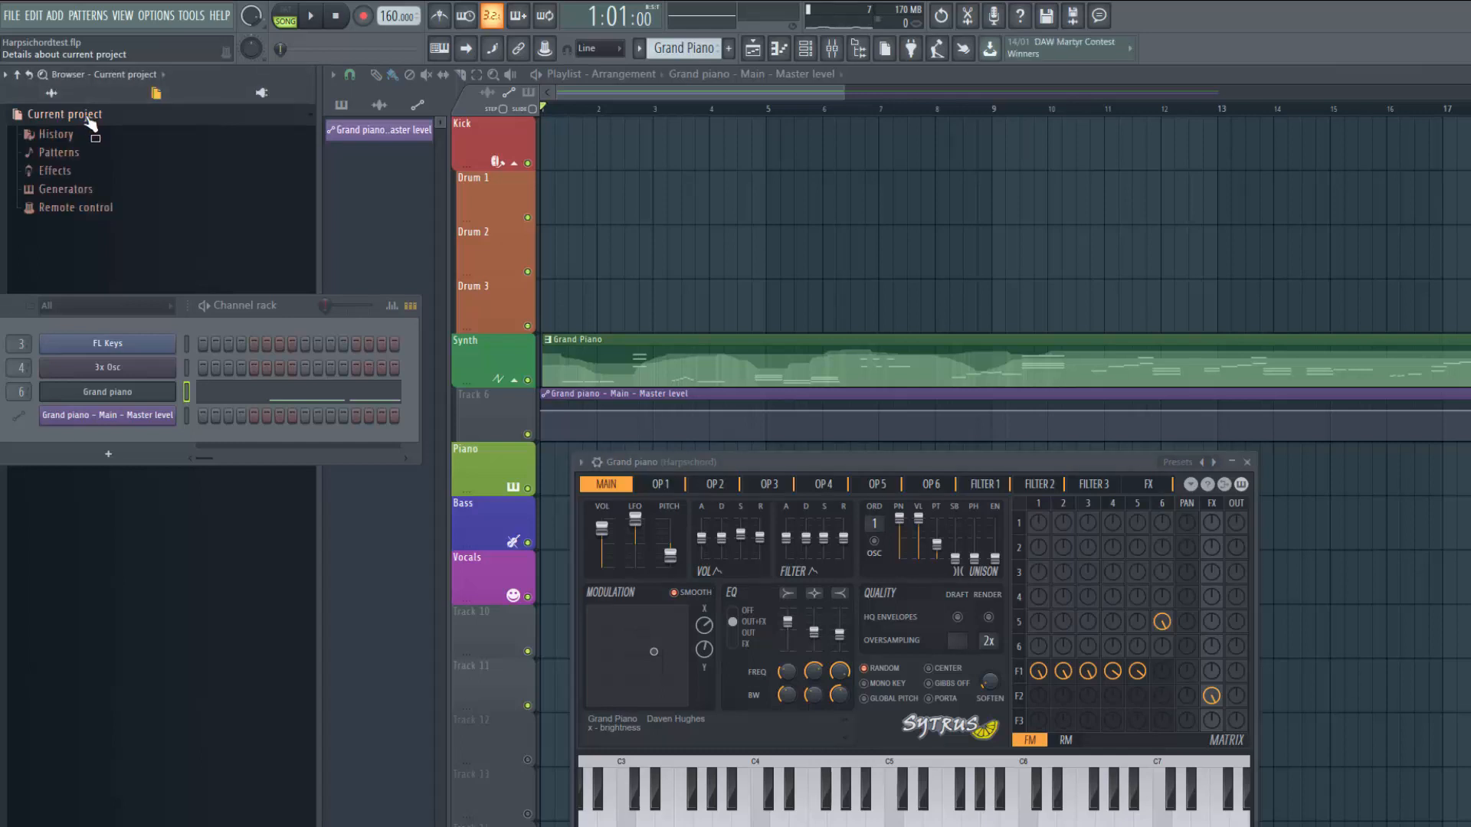
Expand the project's Patterns folder in the Browser.
{"action": "left_click", "coordinate": [59, 152]}
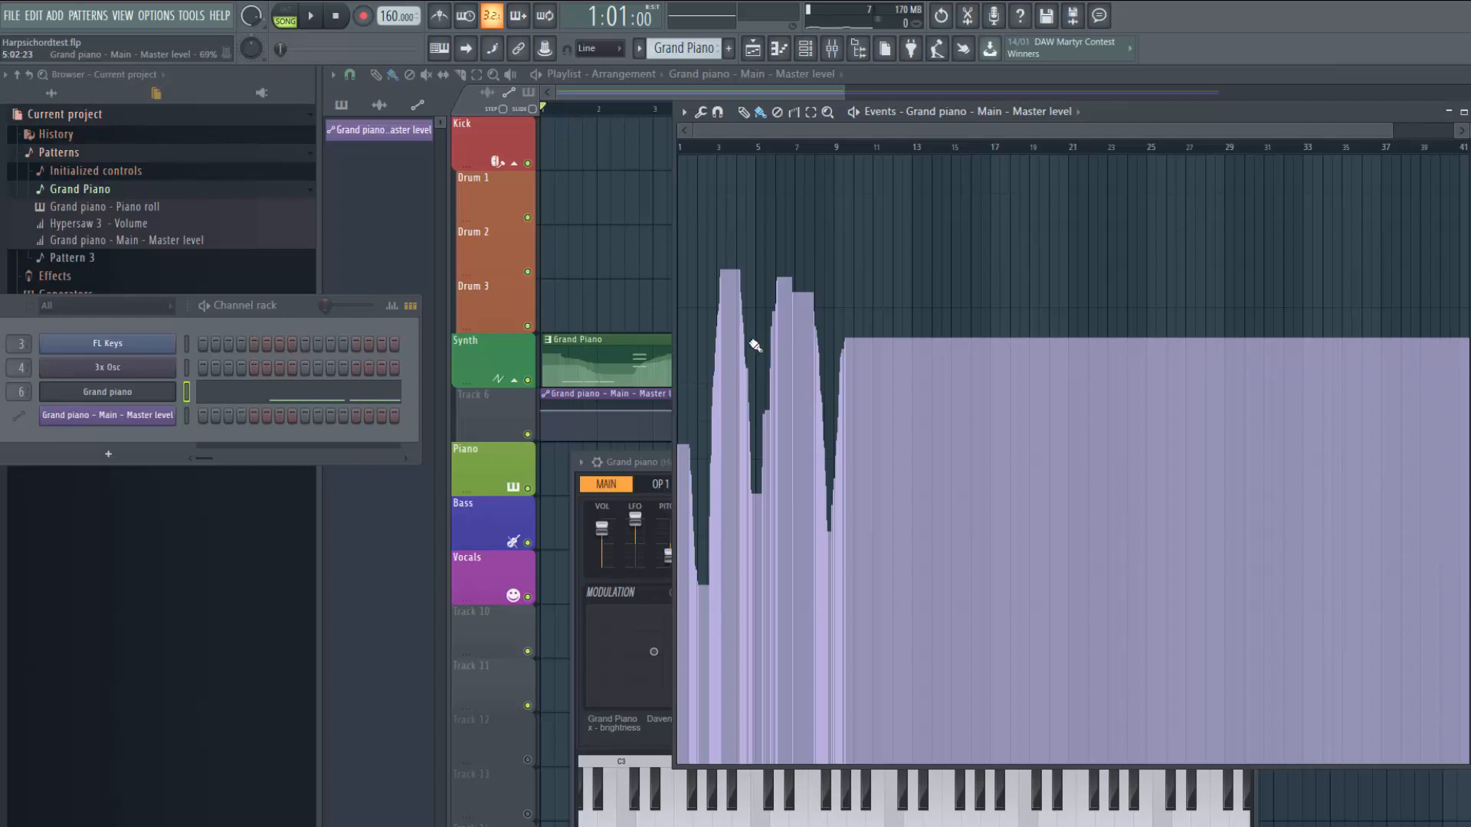
{"action": "mouse_move", "coordinate": [1461, 342]}
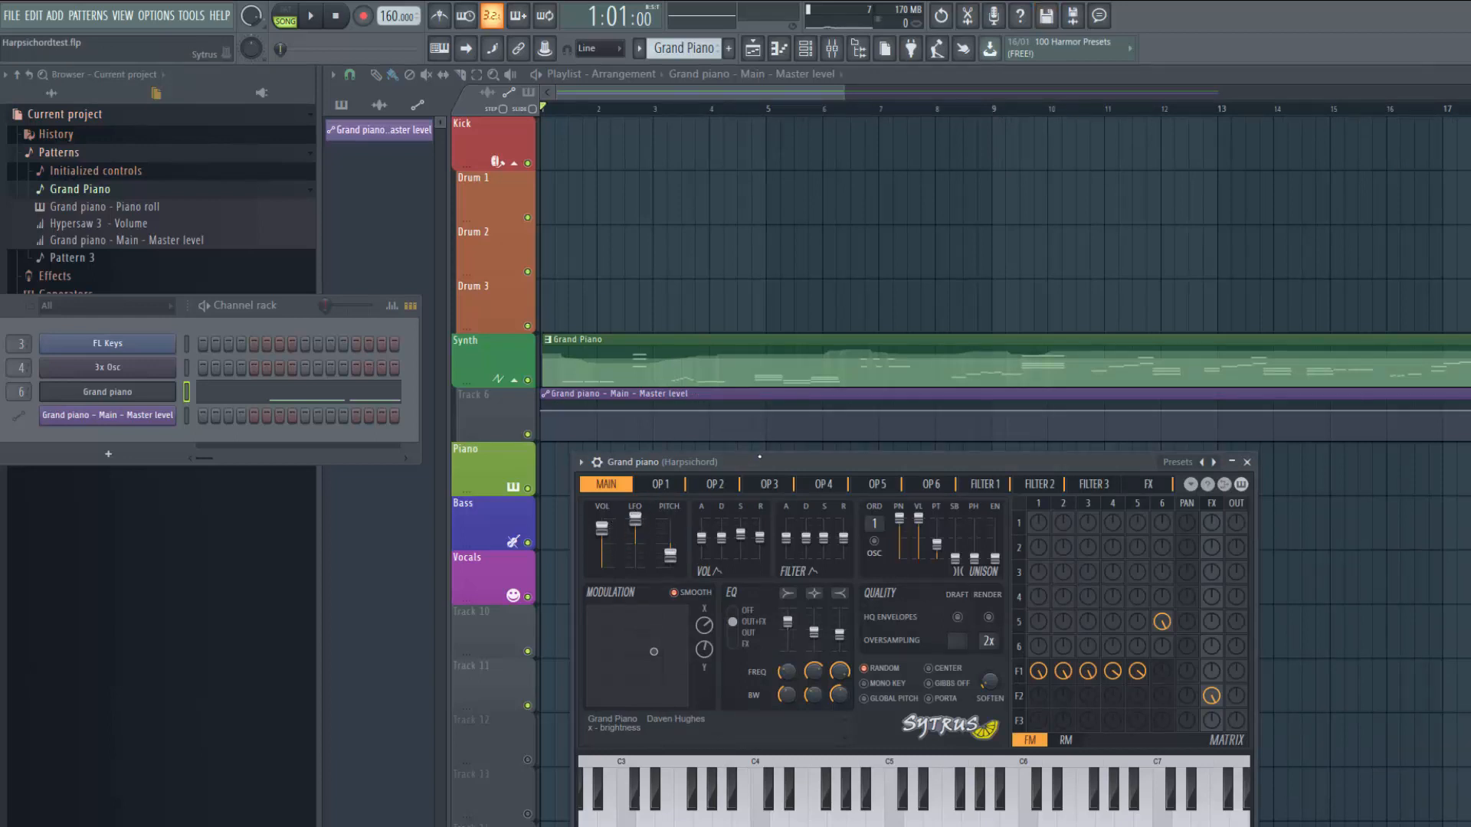
Close the Sytrus Grand piano plugin window to reveal the Track 6 automation clip.
{"action": "left_click", "coordinate": [316, 15]}
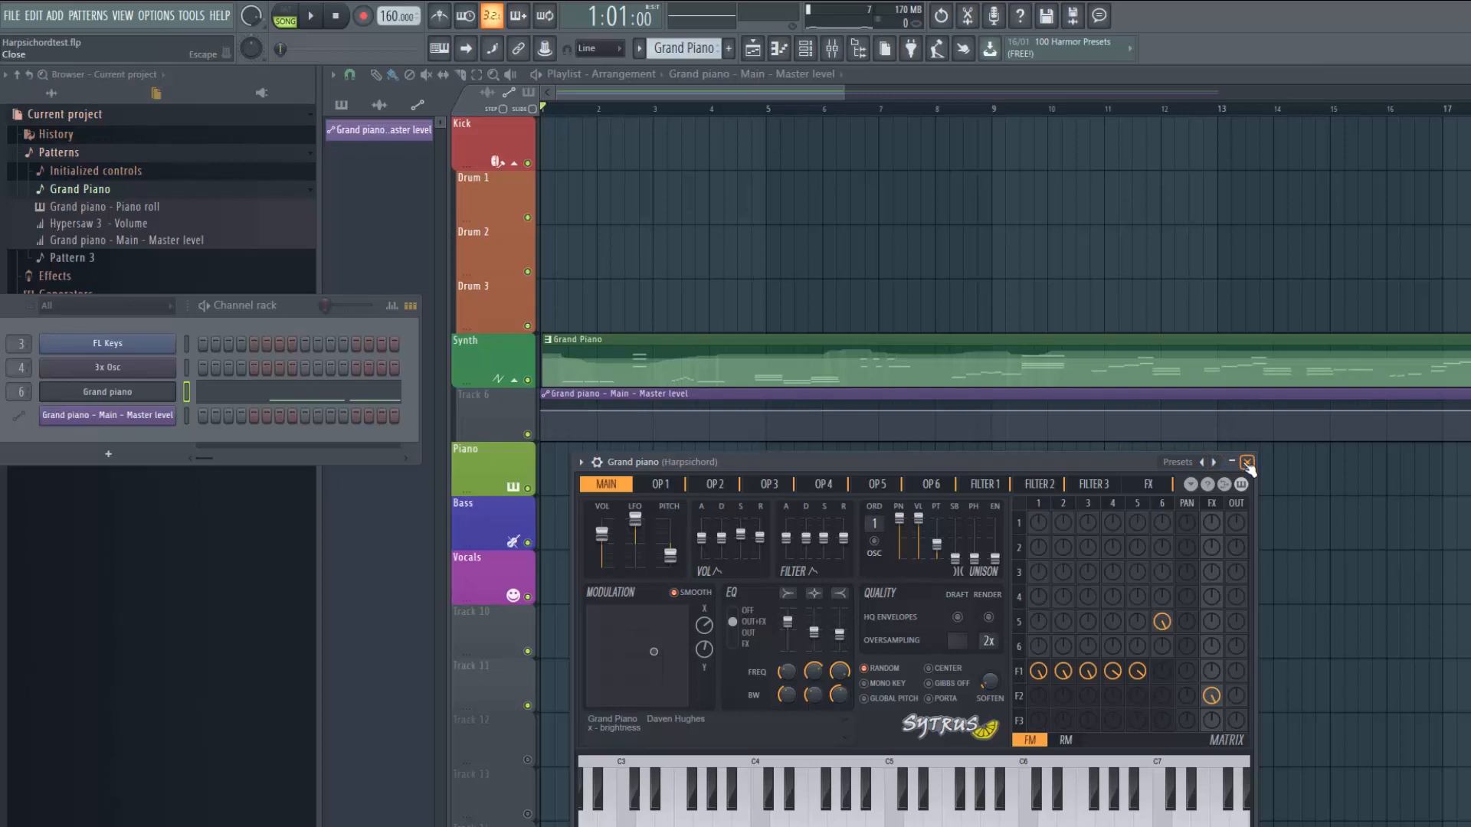
{"action": "left_click", "coordinate": [1246, 462]}
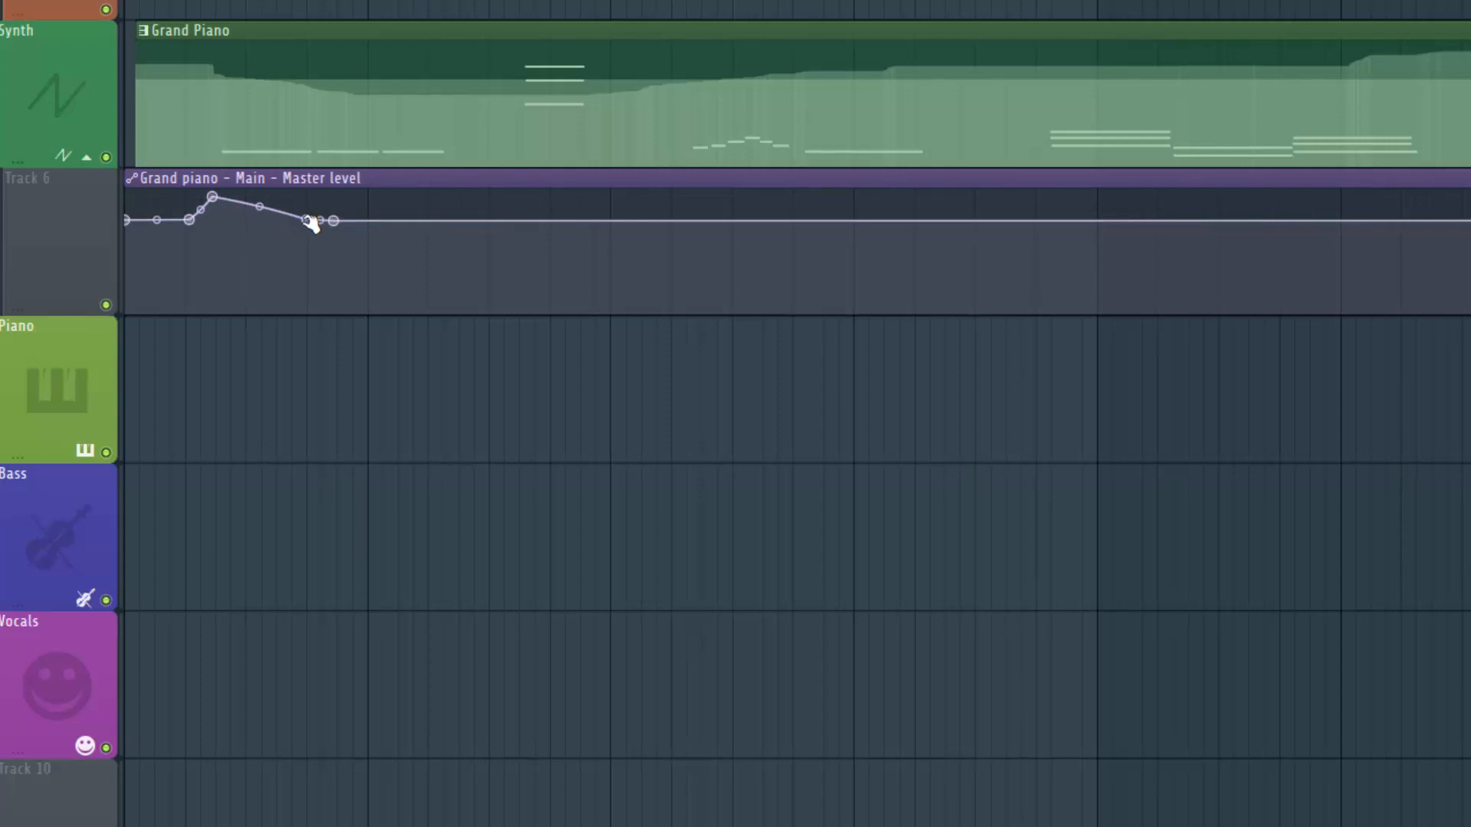
Drag the early Master level points up into a raised plateau.
{"action": "left_click_drag", "start_coordinate": [307, 220], "coordinate": [302, 195]}
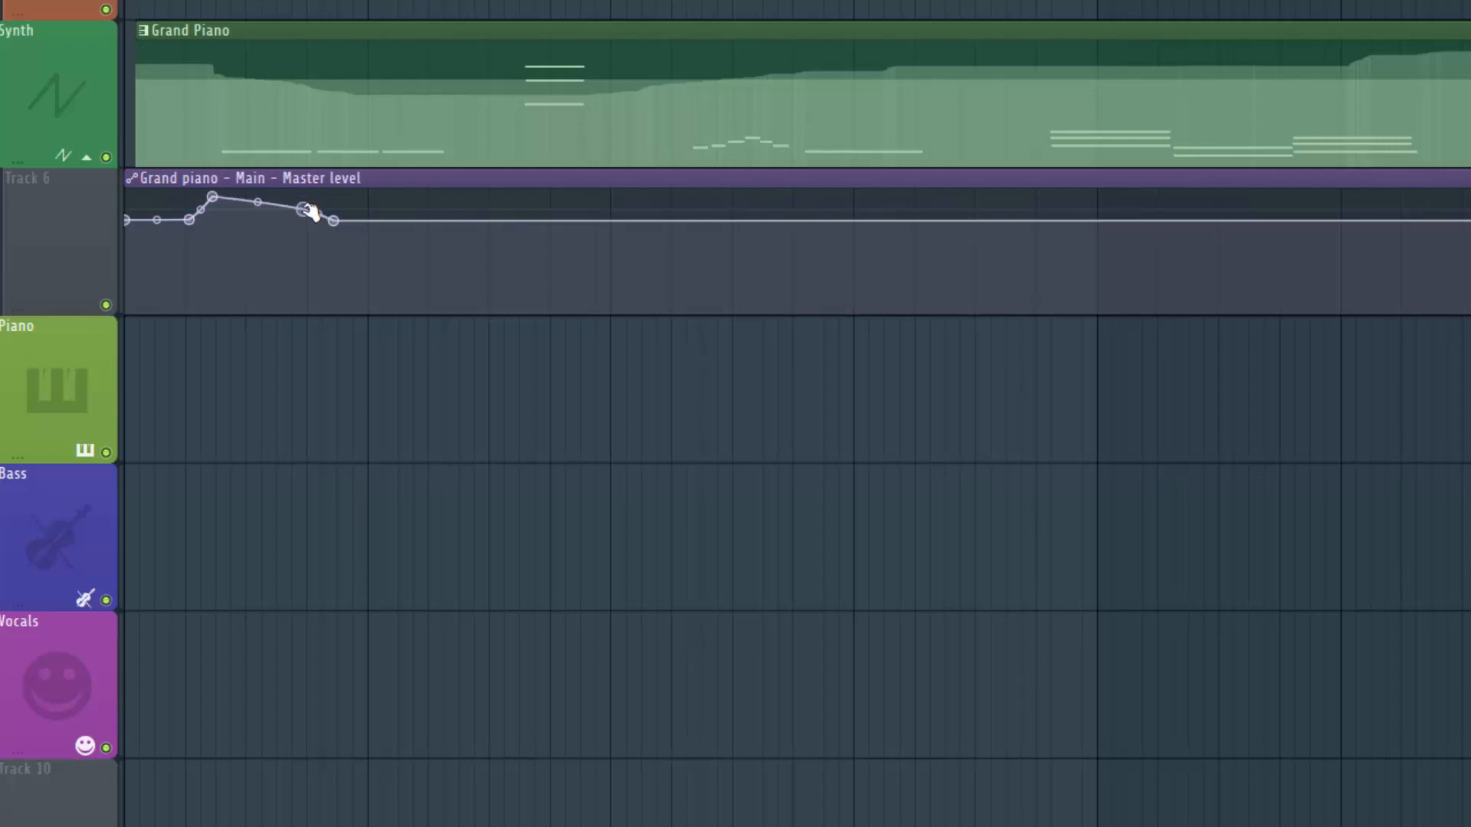
{"action": "left_click_drag", "start_coordinate": [310, 212], "coordinate": [263, 220]}
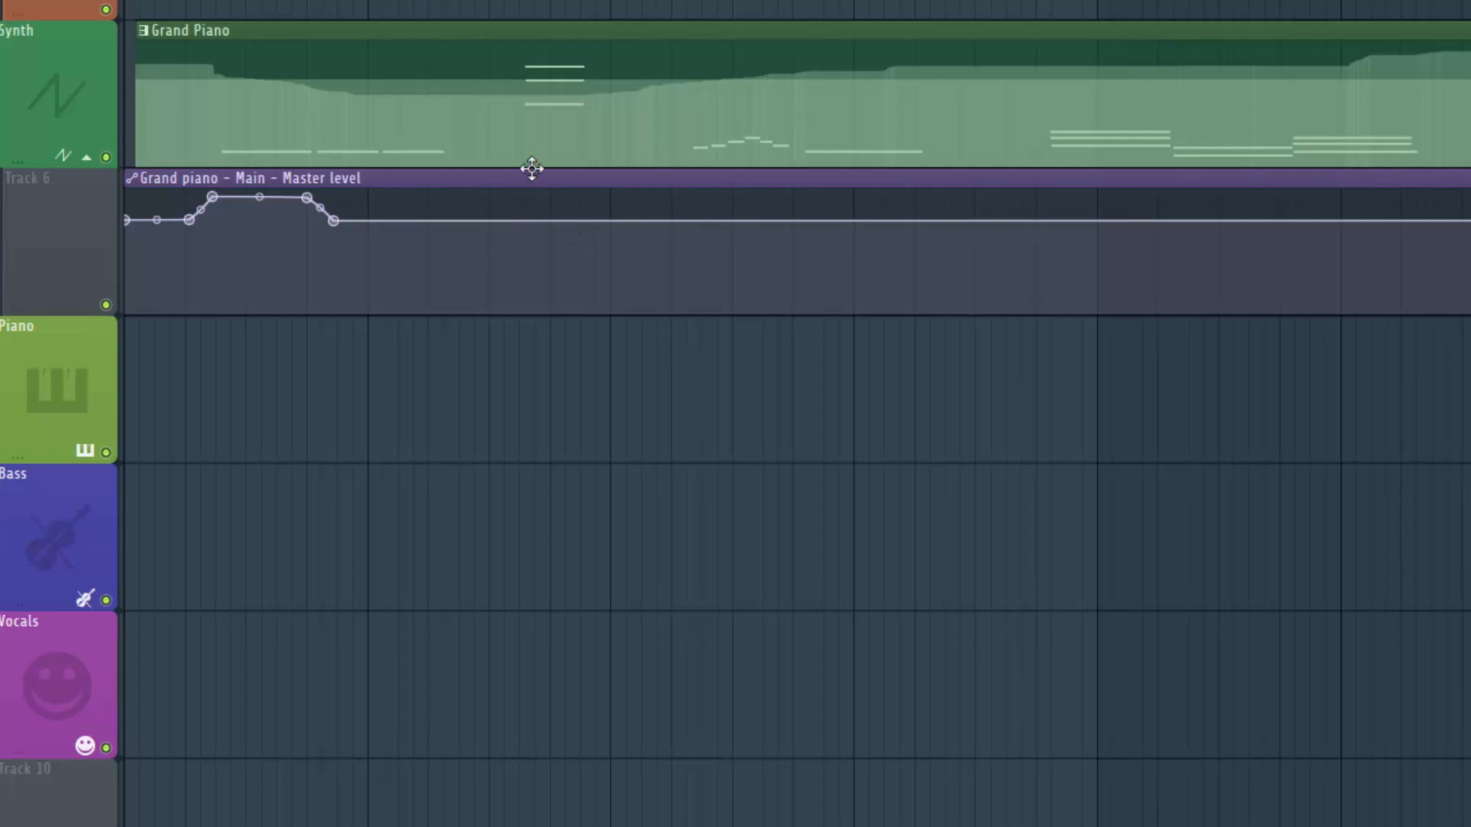
{"action": "mouse_move", "coordinate": [510, 226]}
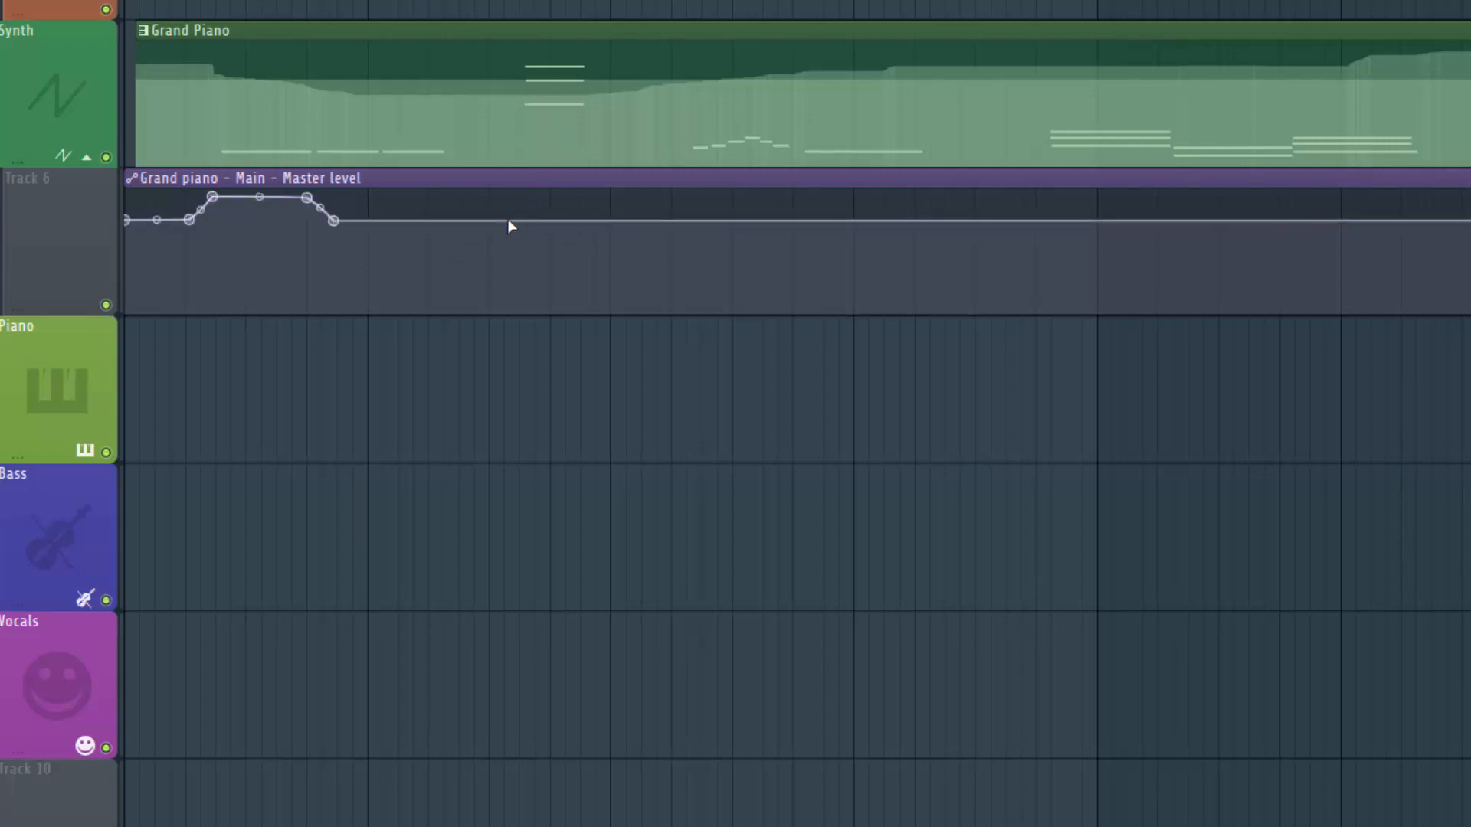
{"action": "mouse_move", "coordinate": [500, 228]}
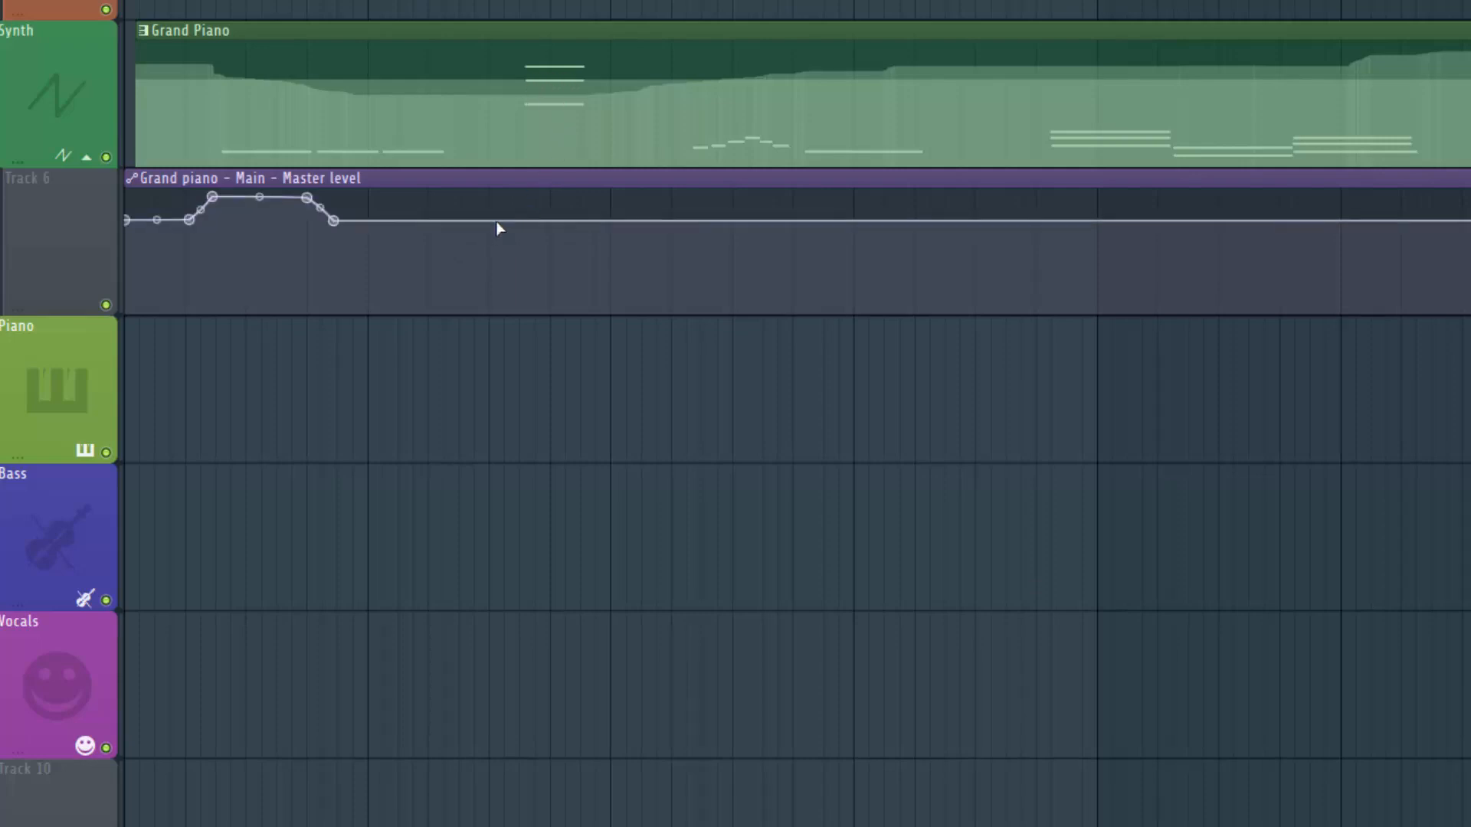
Add Master level points shaping a dip, a bump, and a final drop.
{"action": "left_click", "coordinate": [508, 224]}
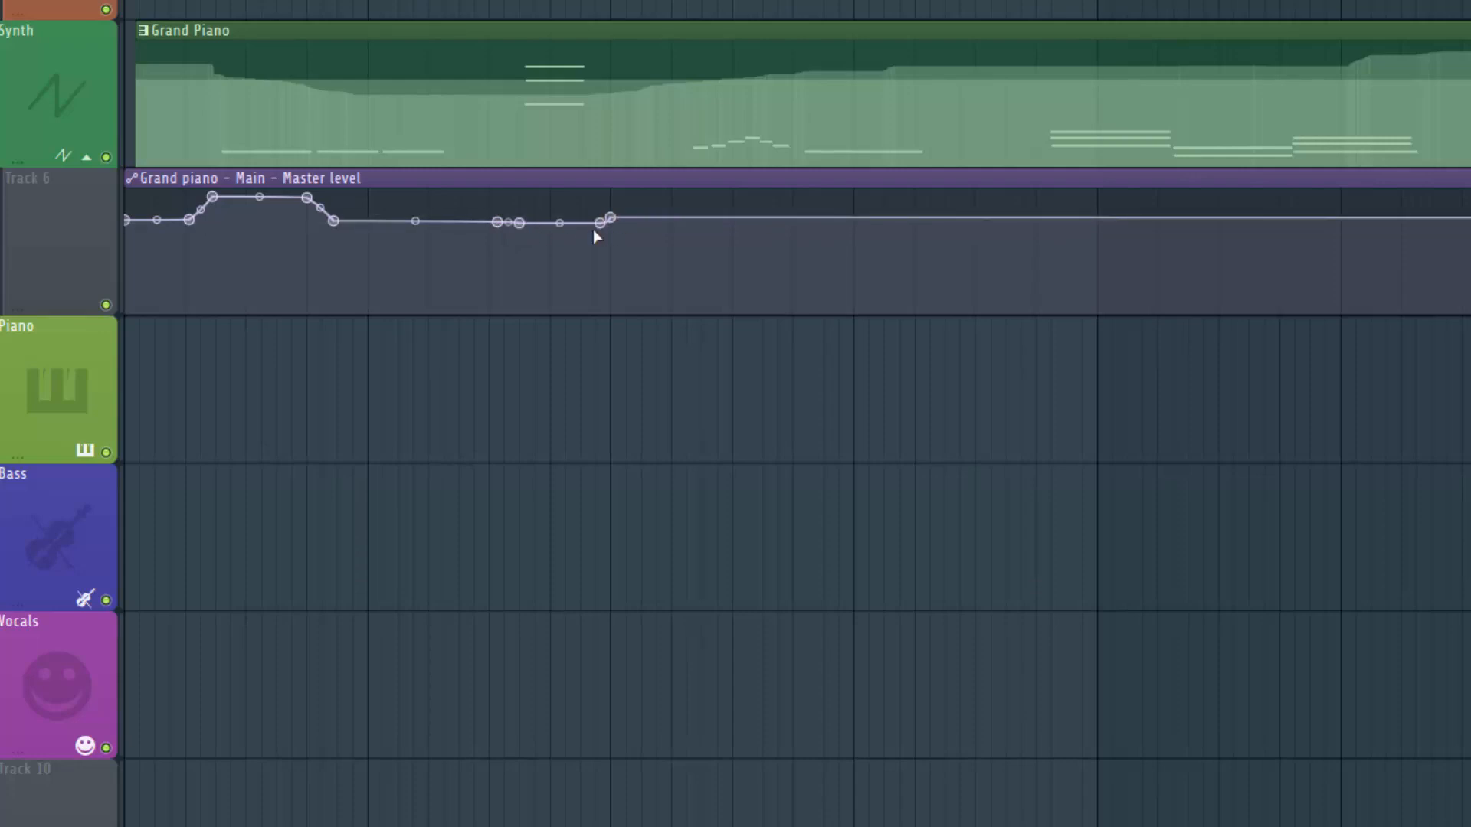
{"action": "left_click_drag", "start_coordinate": [595, 220], "coordinate": [589, 250]}
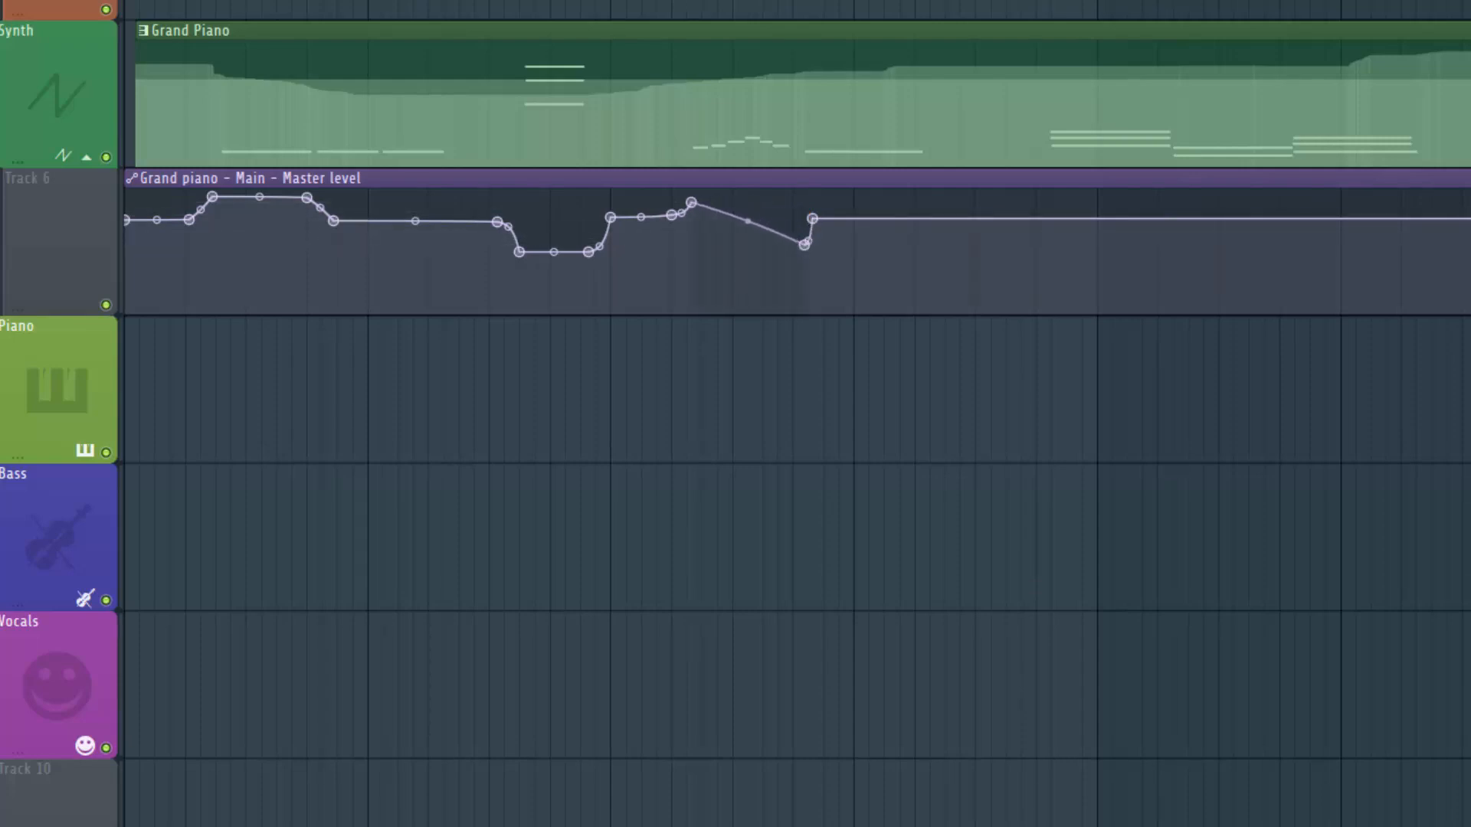
{"action": "mouse_move", "coordinate": [1050, 218]}
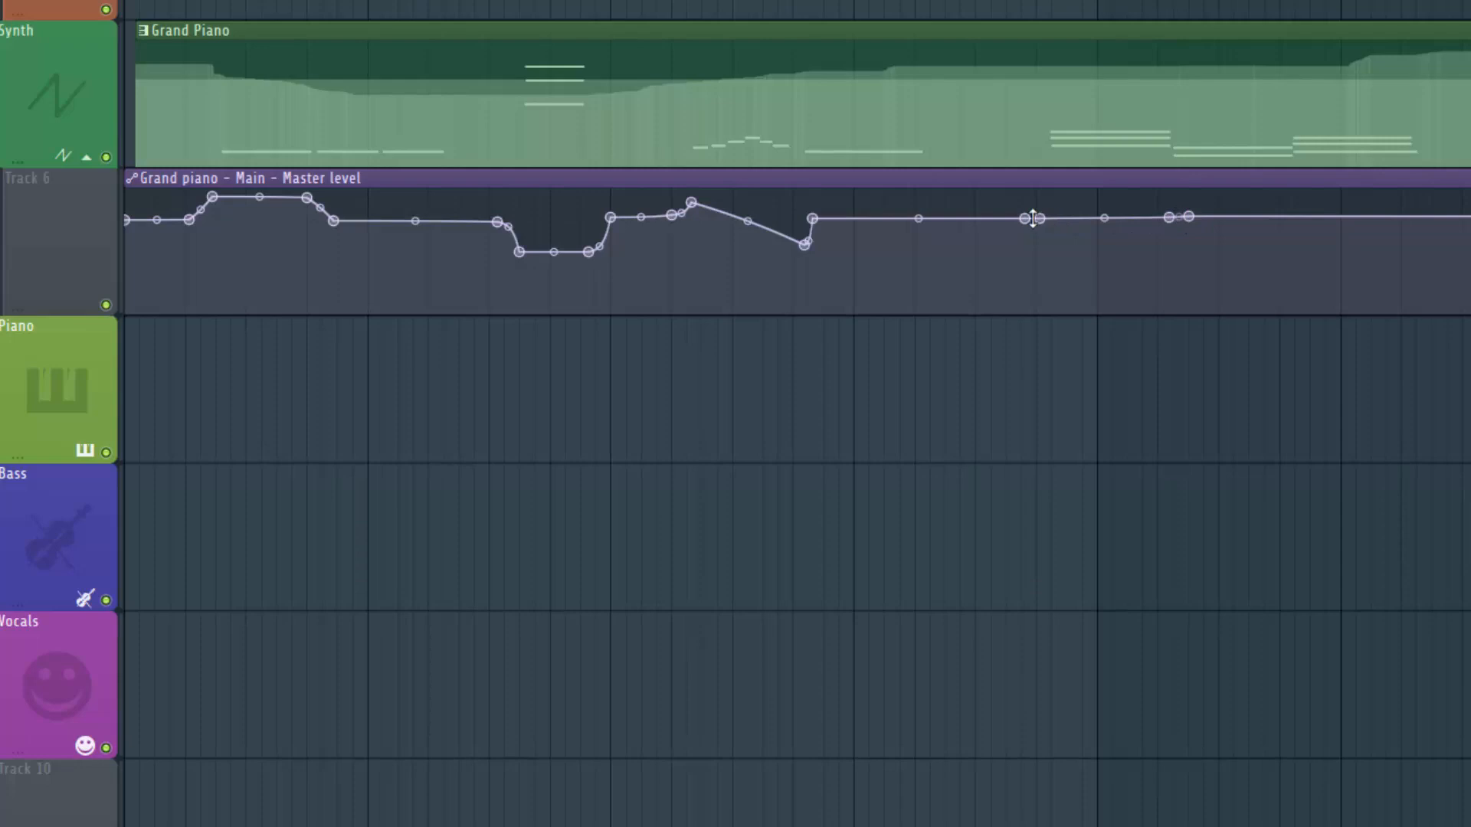
{"action": "left_click_drag", "start_coordinate": [1032, 219], "coordinate": [1040, 206]}
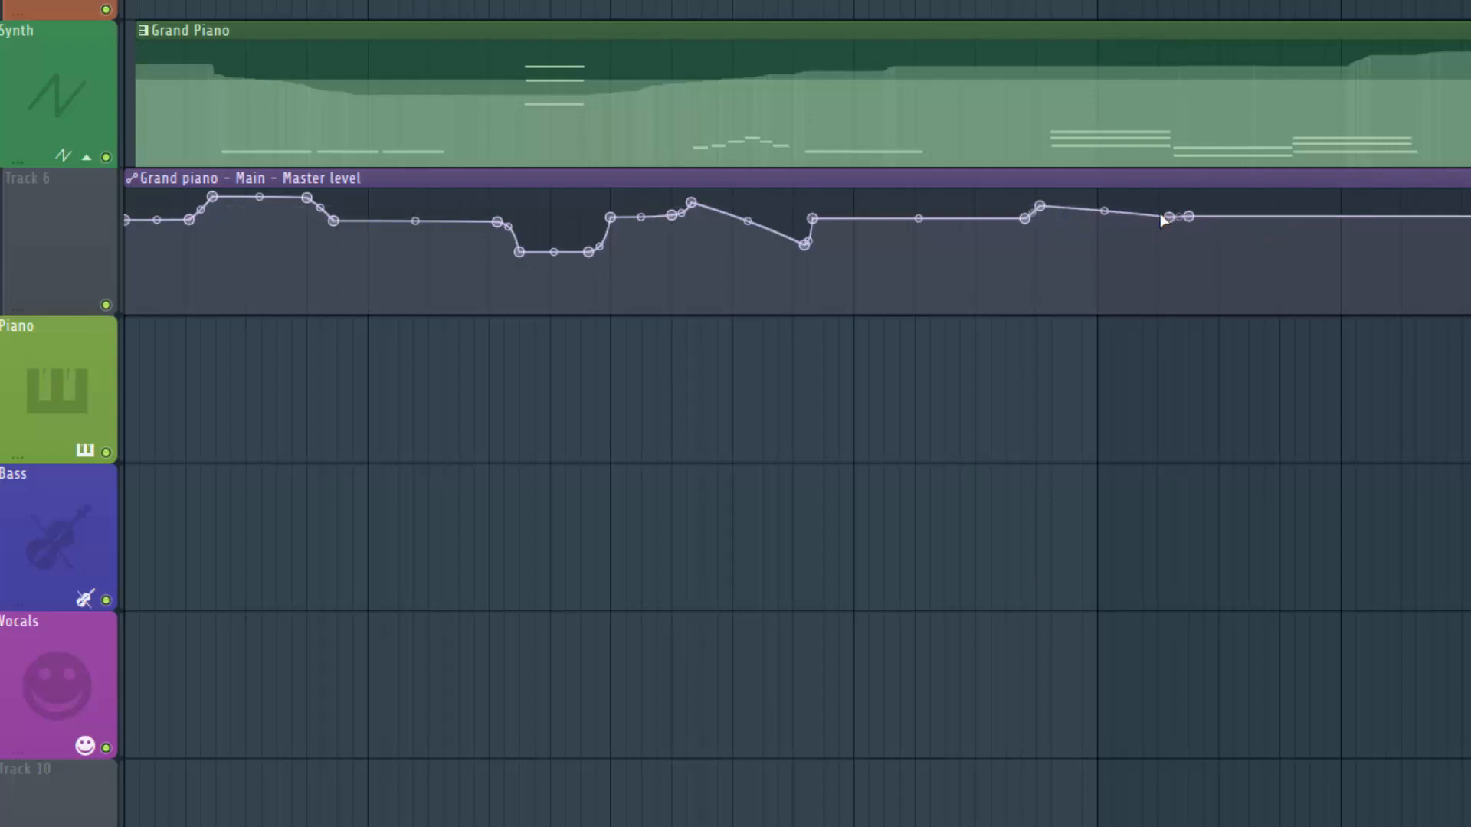
{"action": "left_click_drag", "start_coordinate": [1163, 218], "coordinate": [1166, 198]}
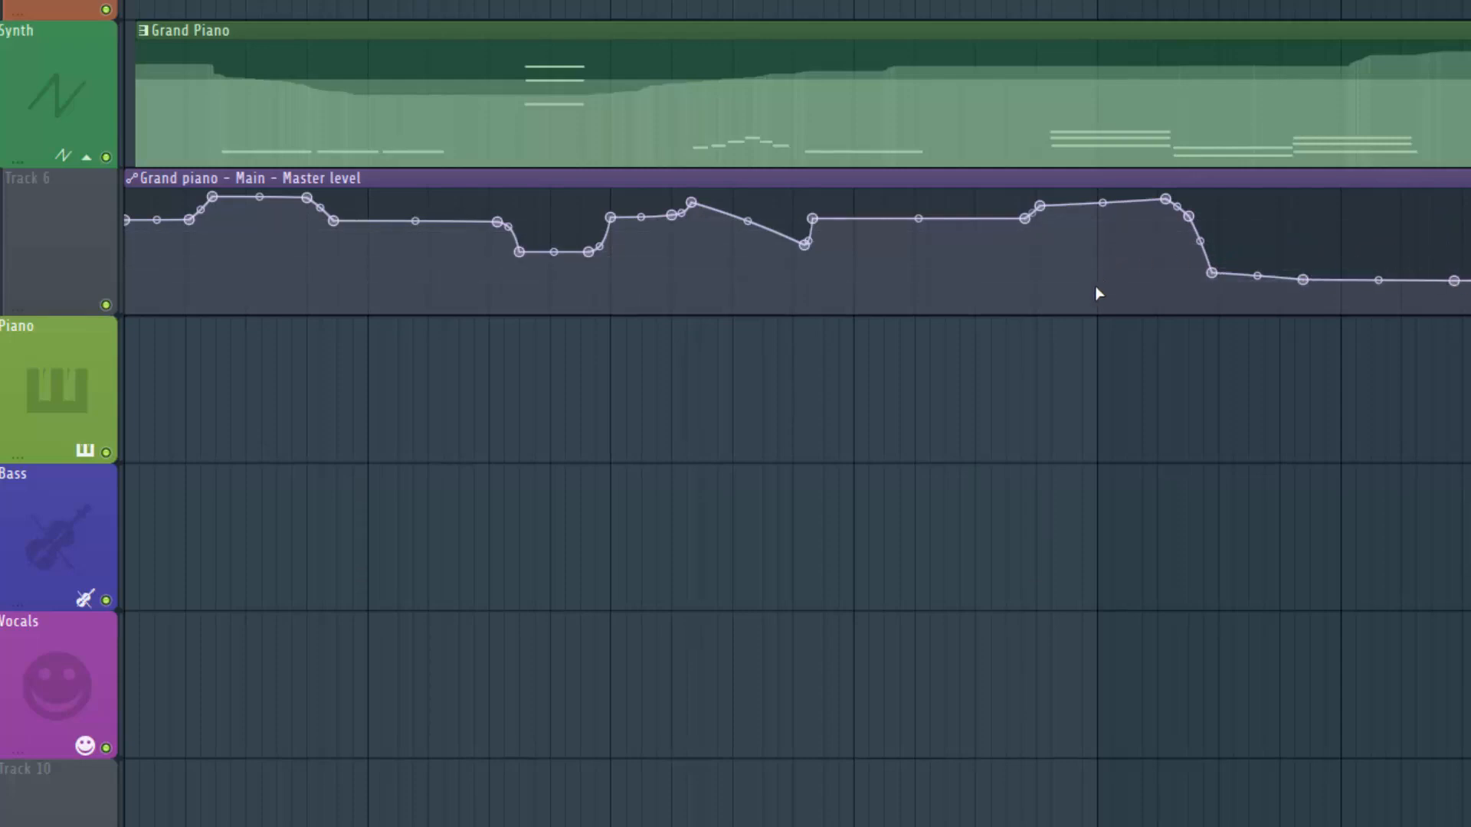
{"action": "mouse_move", "coordinate": [1022, 278]}
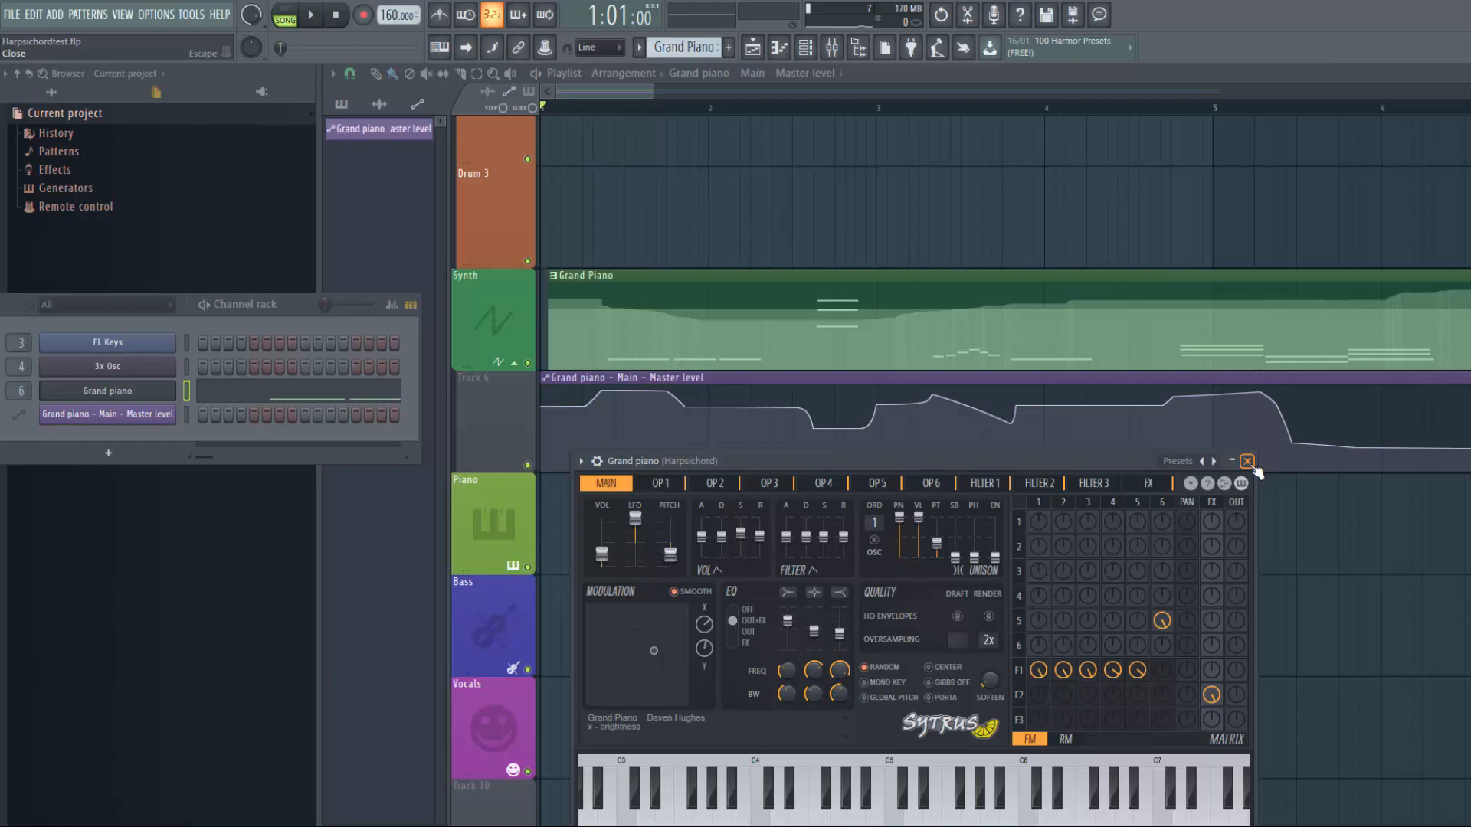
Close the reopened Sytrus Grand piano window with its X button.
{"action": "left_click", "coordinate": [1247, 461]}
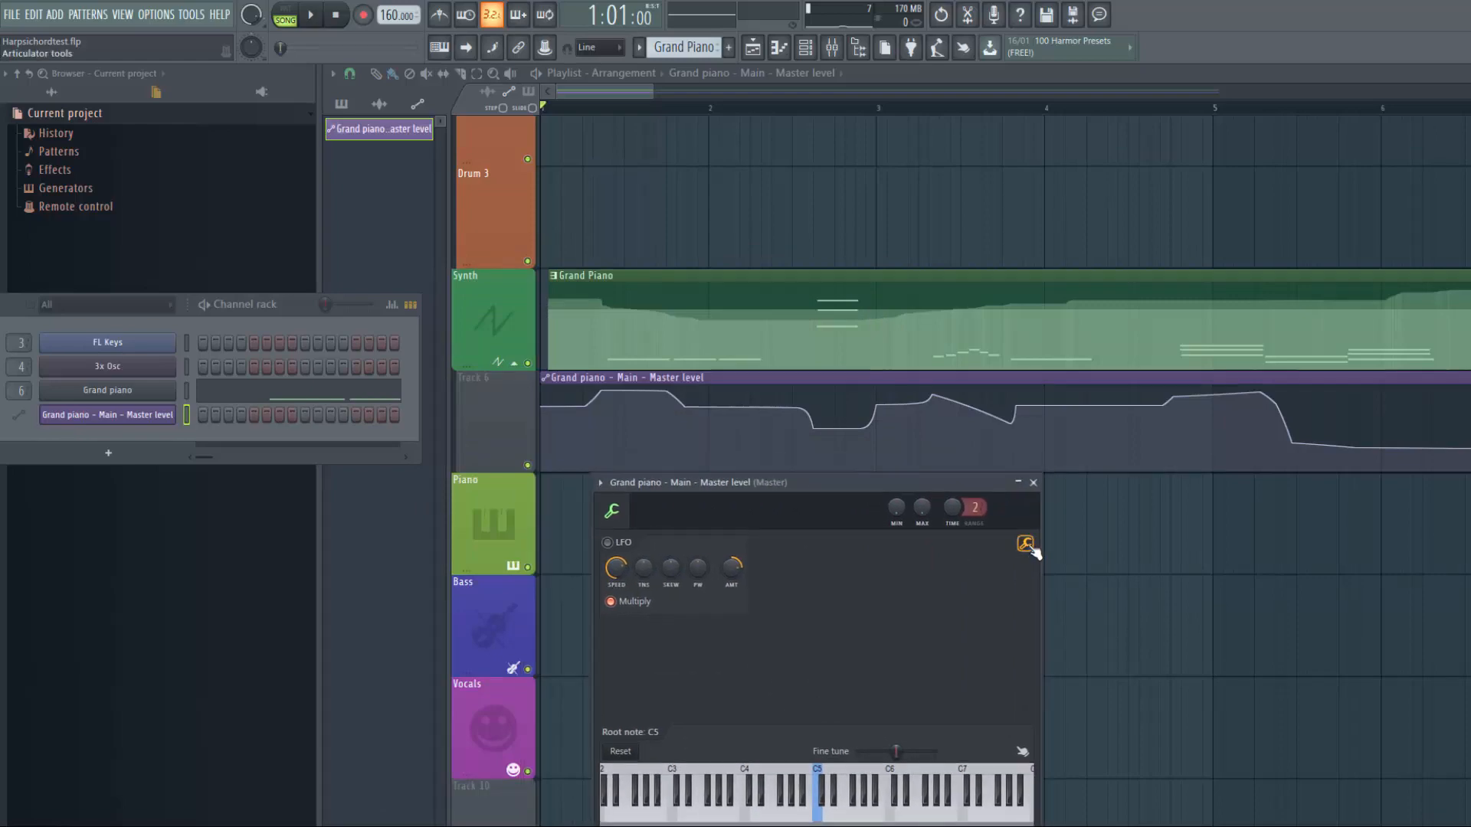
Open Scale levels from the automation clip's tools menu for the Grand Piano master level.
{"action": "left_click", "coordinate": [1025, 543]}
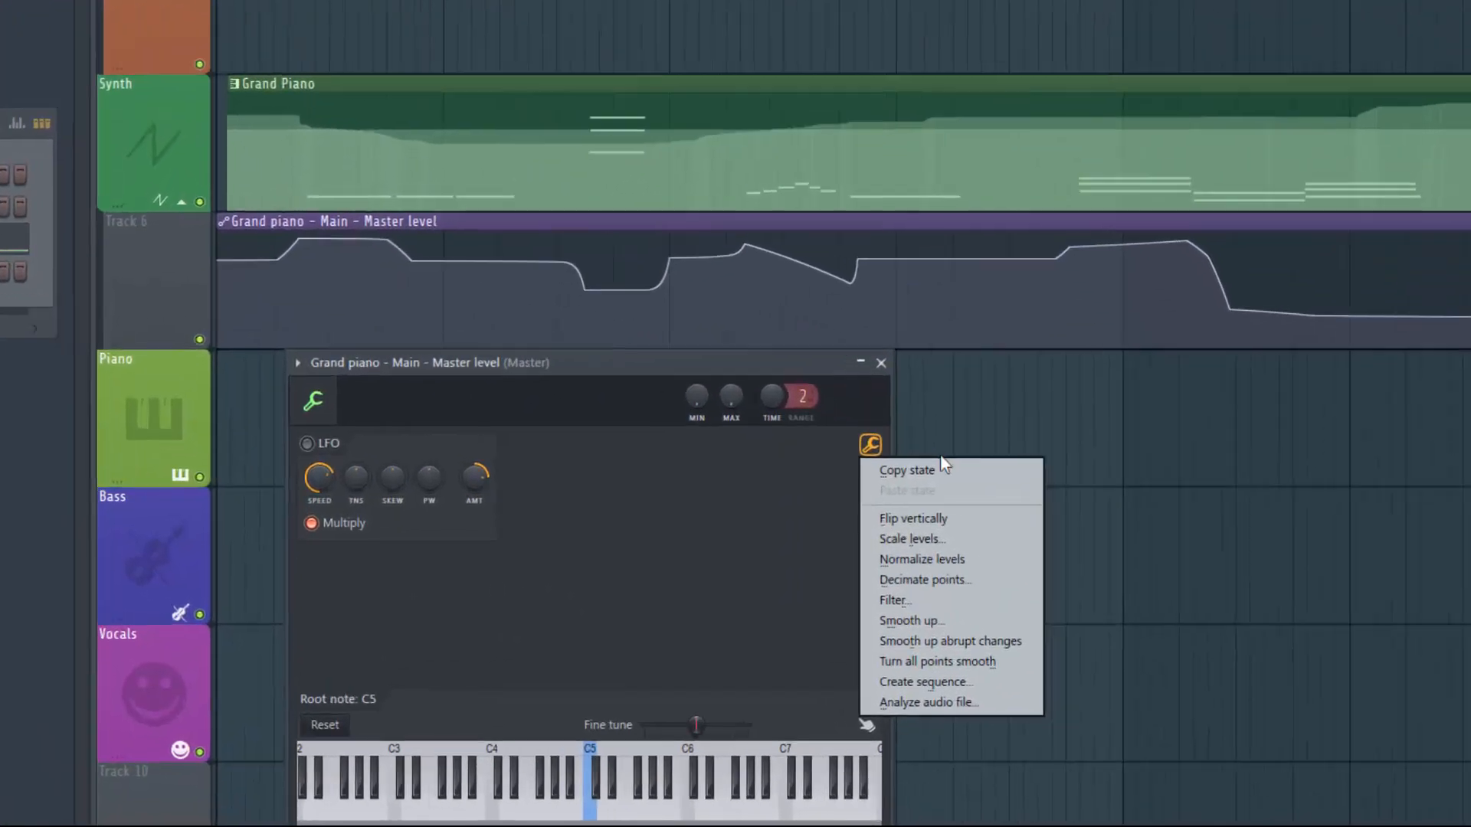
{"action": "left_click", "coordinate": [910, 539]}
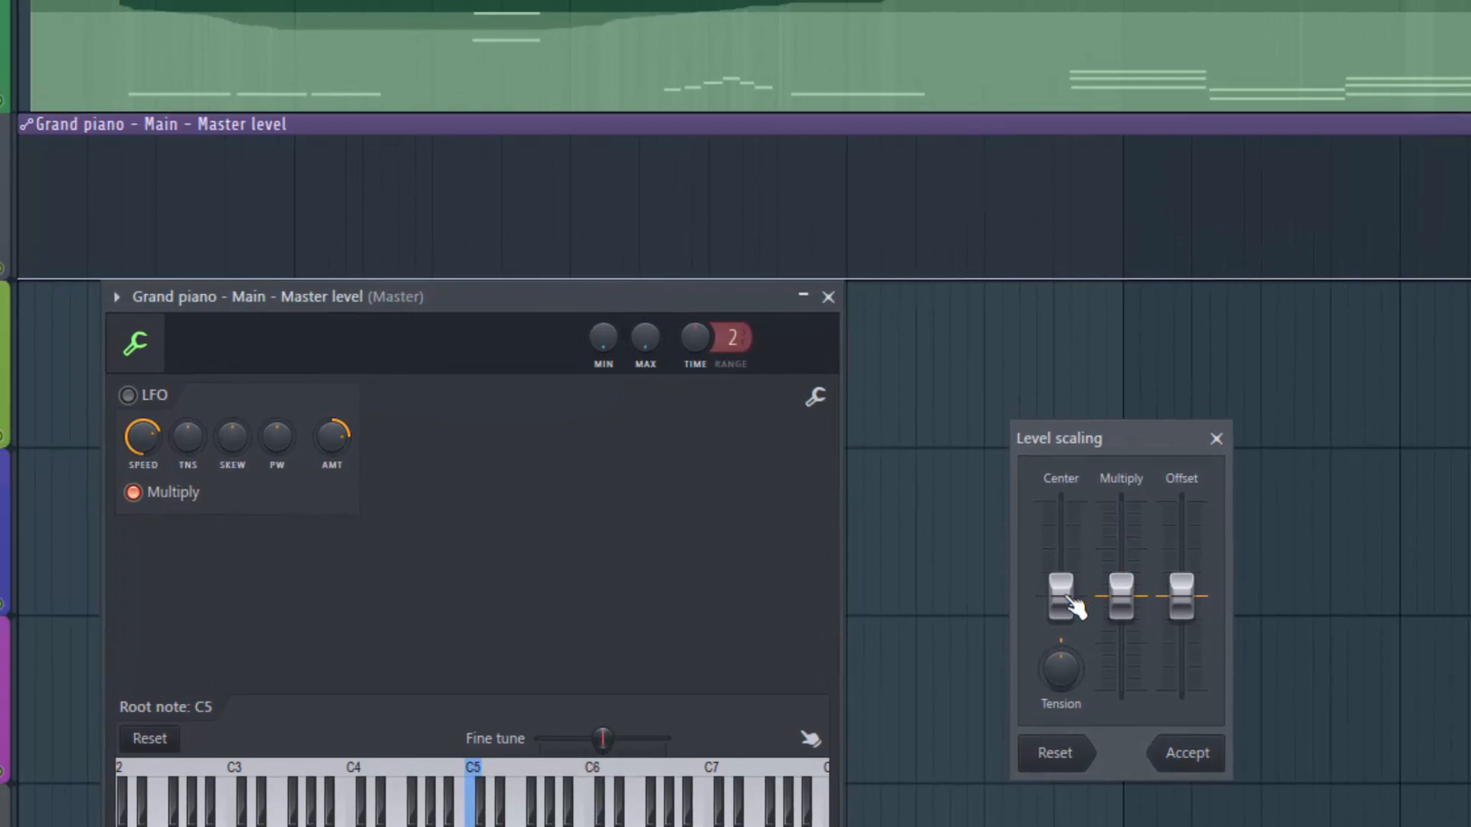
Raise Center to the top and lower Multiply to flatten the curve, then close the clip window.
{"action": "left_click_drag", "start_coordinate": [1060, 590], "coordinate": [1060, 553]}
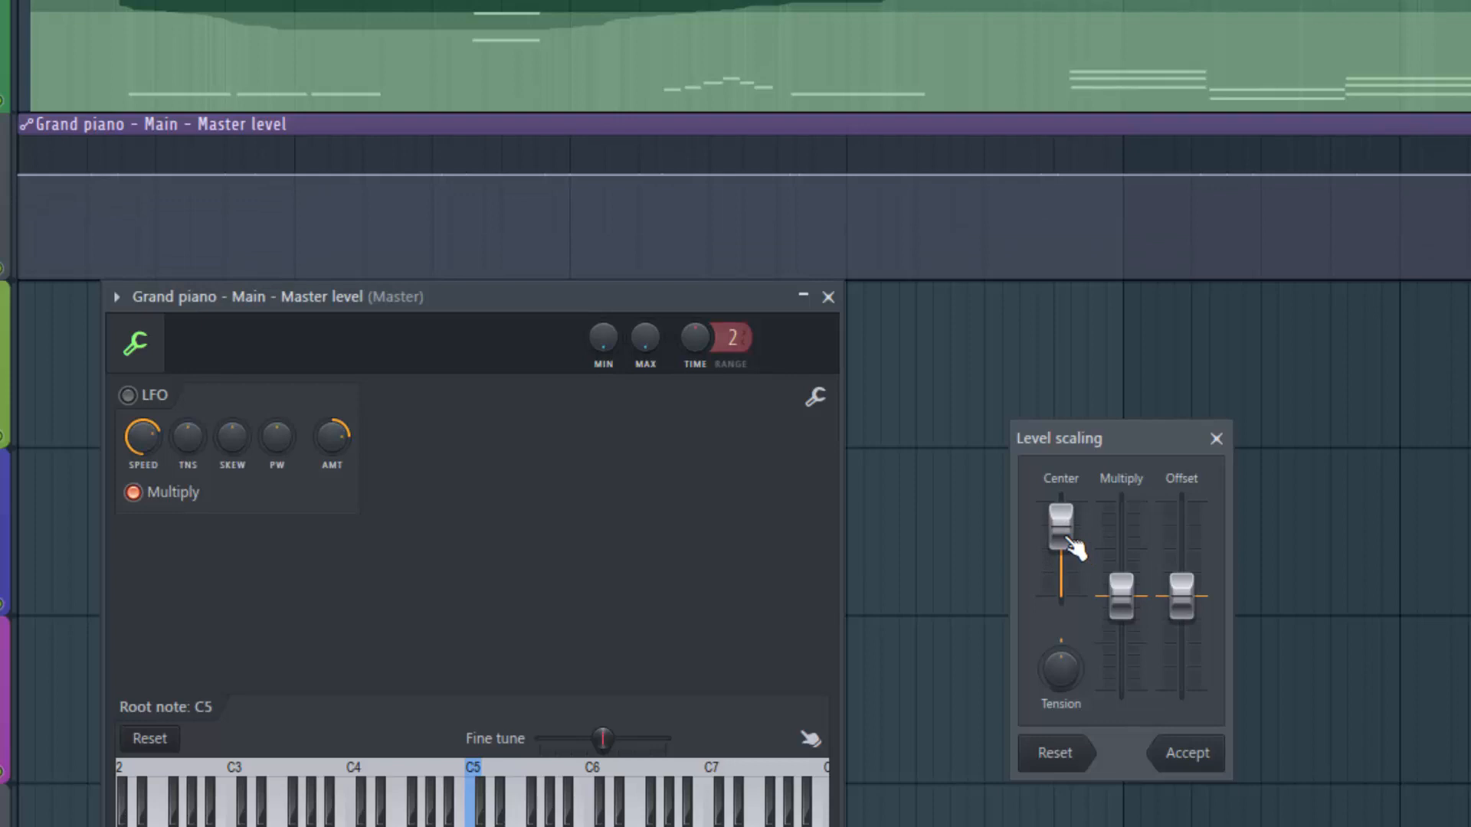
{"action": "mouse_move", "coordinate": [1121, 532]}
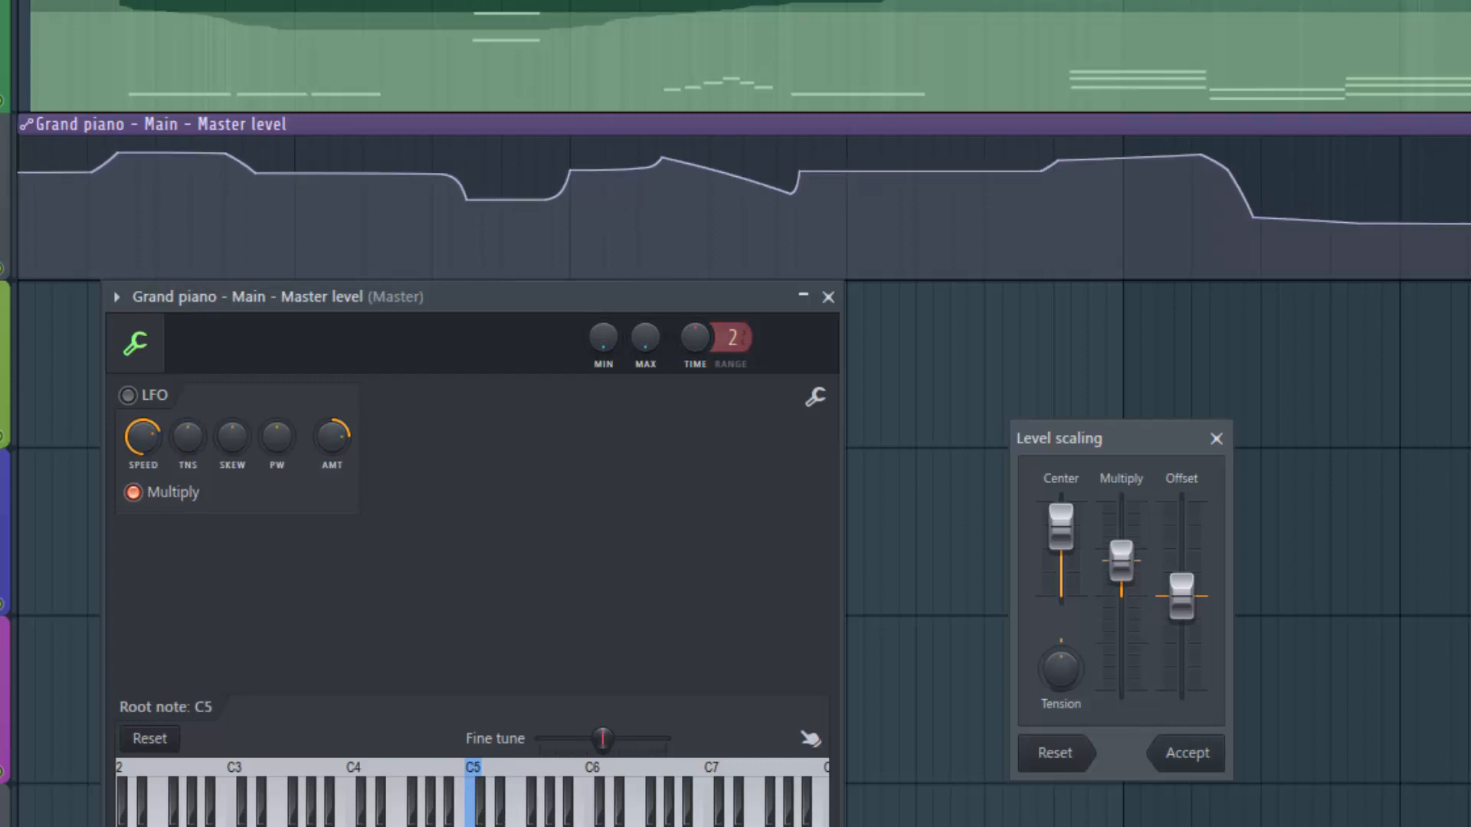
{"action": "left_click_drag", "start_coordinate": [1120, 549], "coordinate": [1121, 590]}
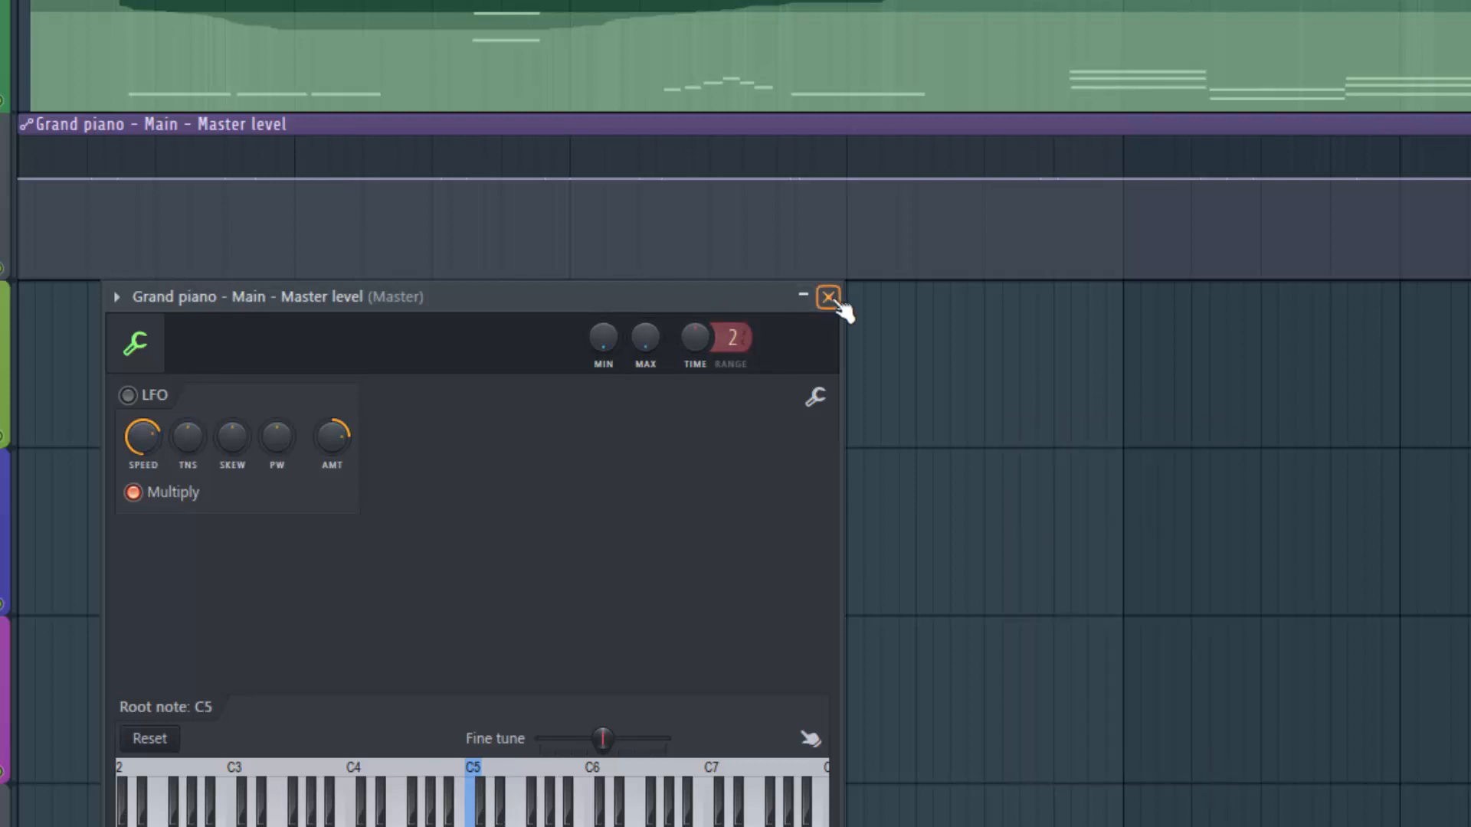
{"action": "left_click", "coordinate": [826, 296]}
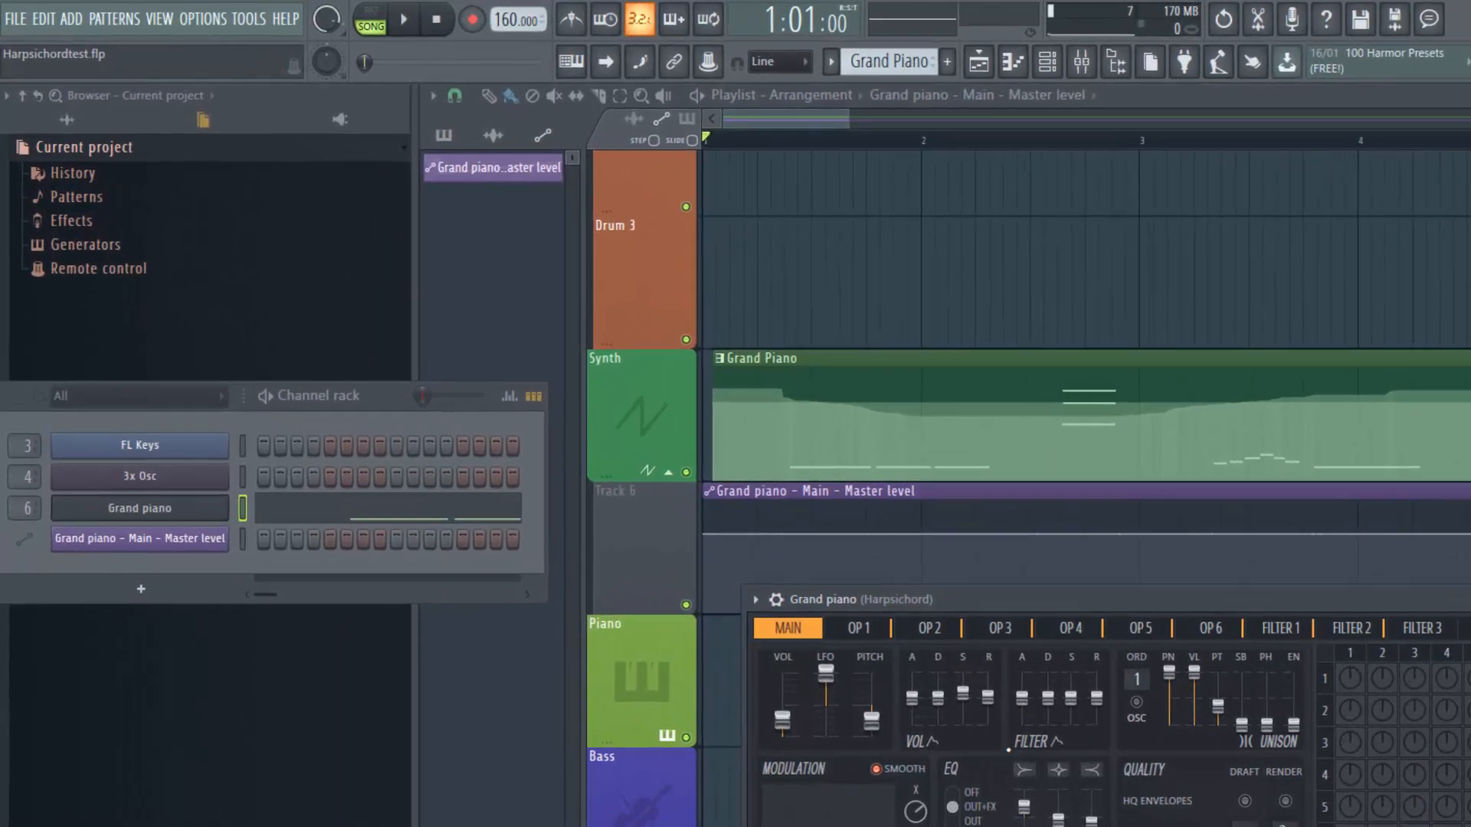
{"action": "left_click", "coordinate": [406, 20]}
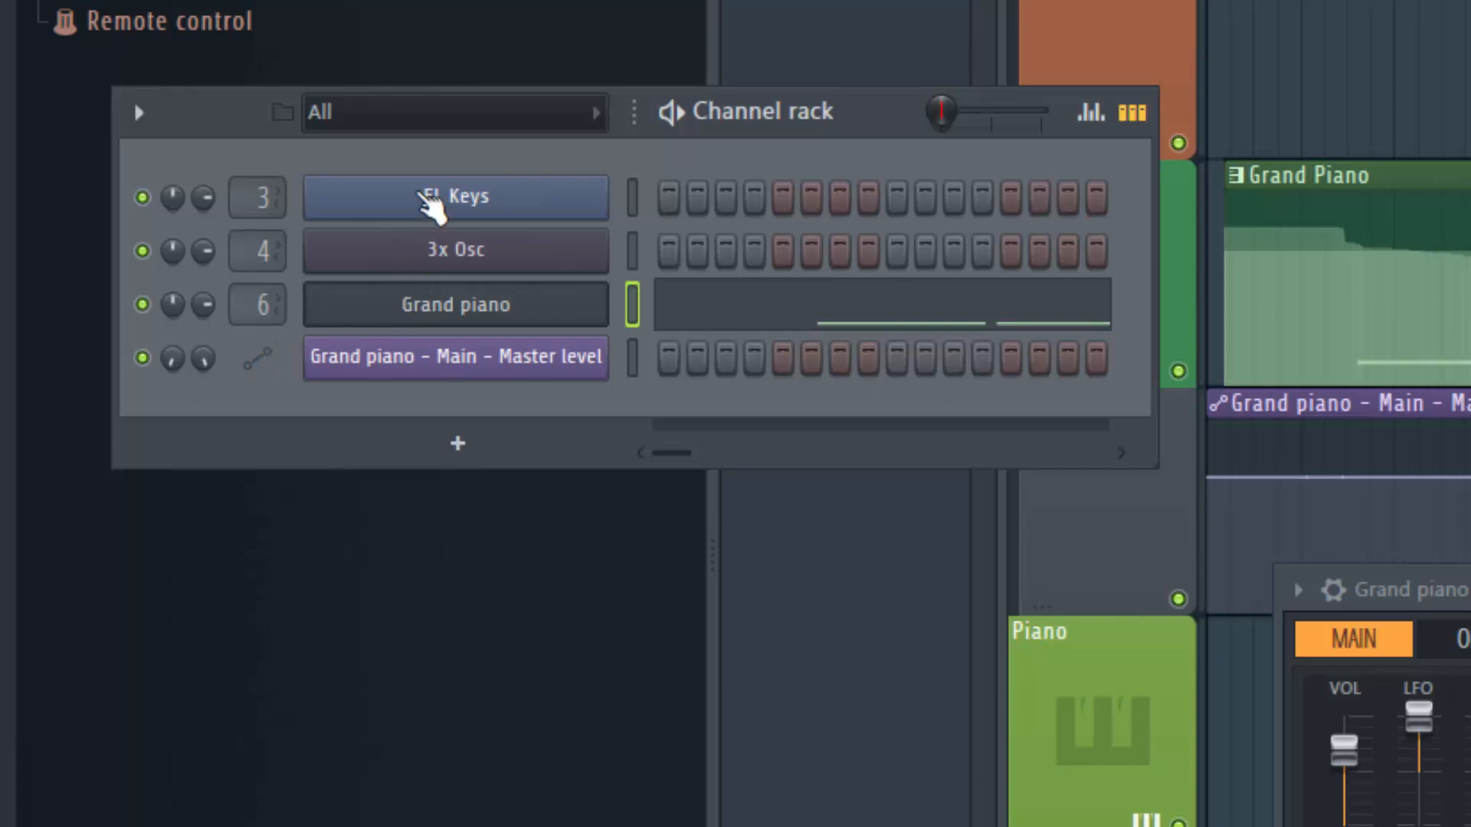
{"action": "mouse_move", "coordinate": [434, 243]}
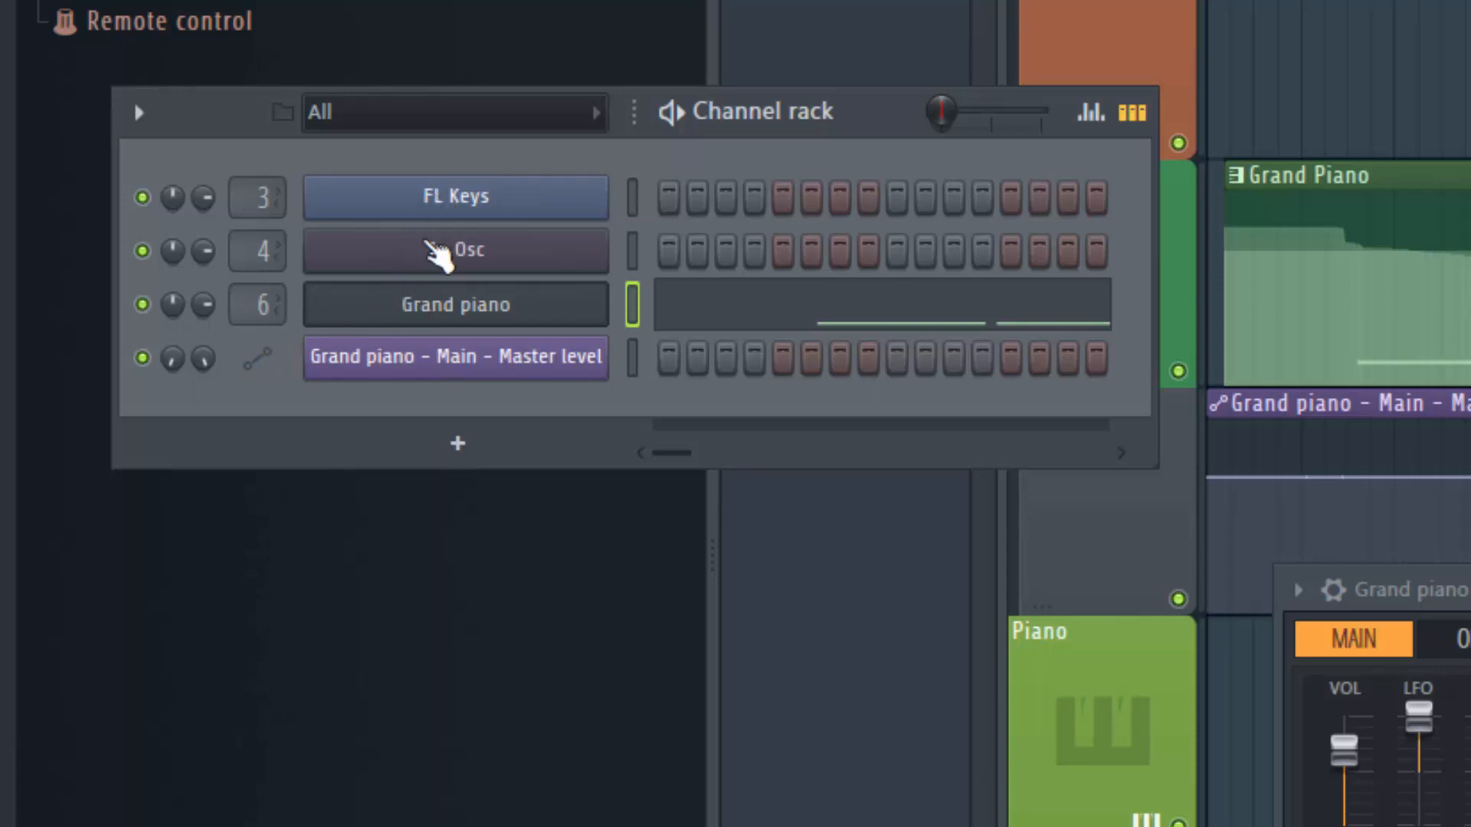